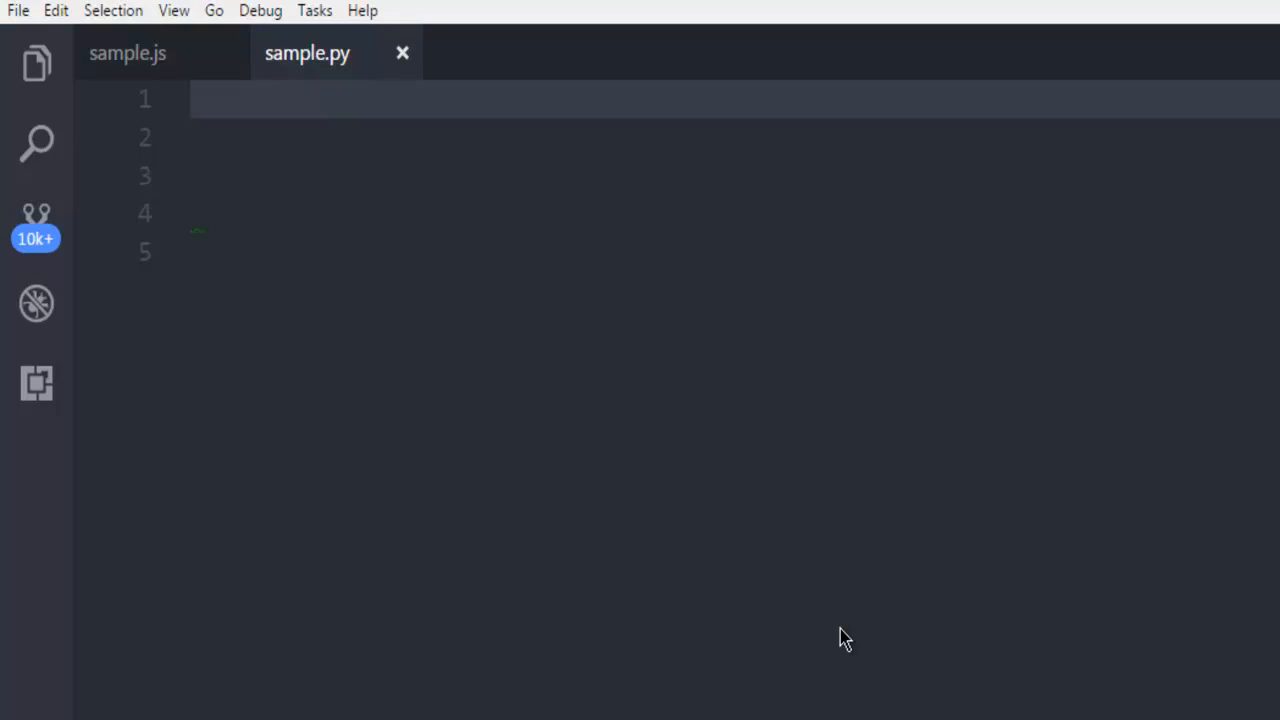
# - Start typing the hashlib import on line 1 of sample.py
pyautogui.write('import hasli')
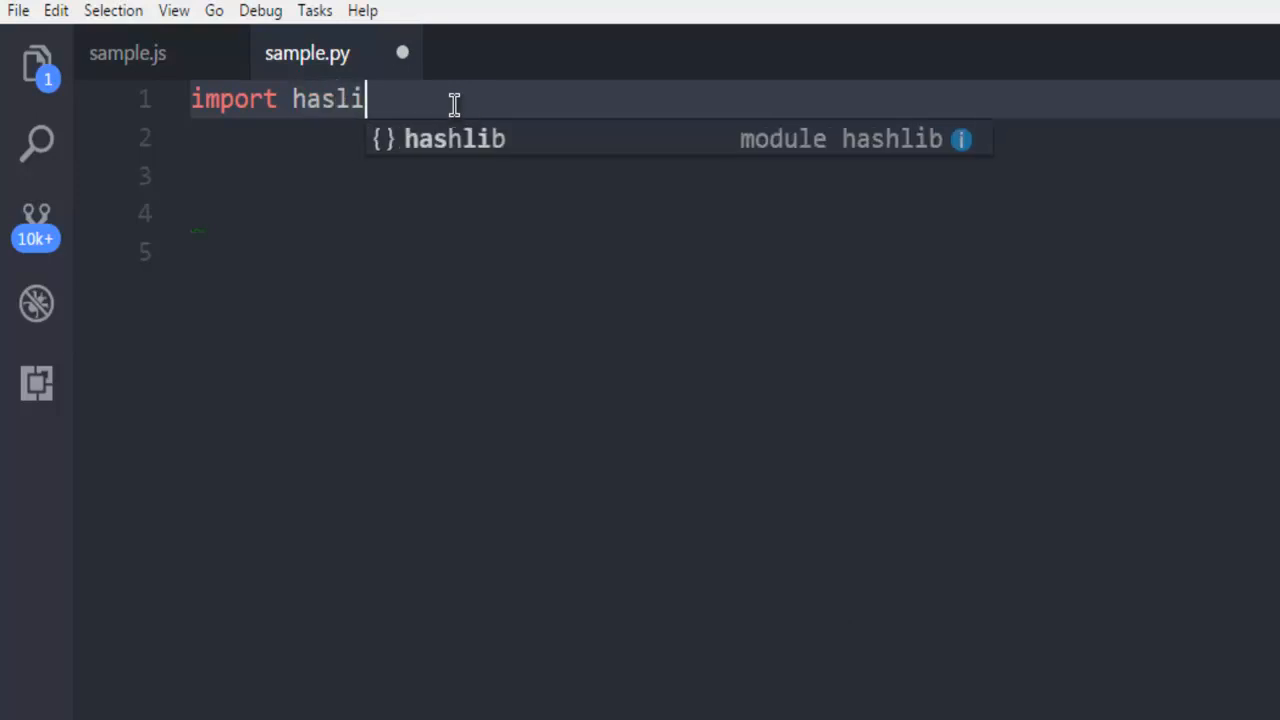
# - Complete 'import hashlib' and add str = hashlib.sha1(b'devnami') on line 3
pyautogui.write('b')
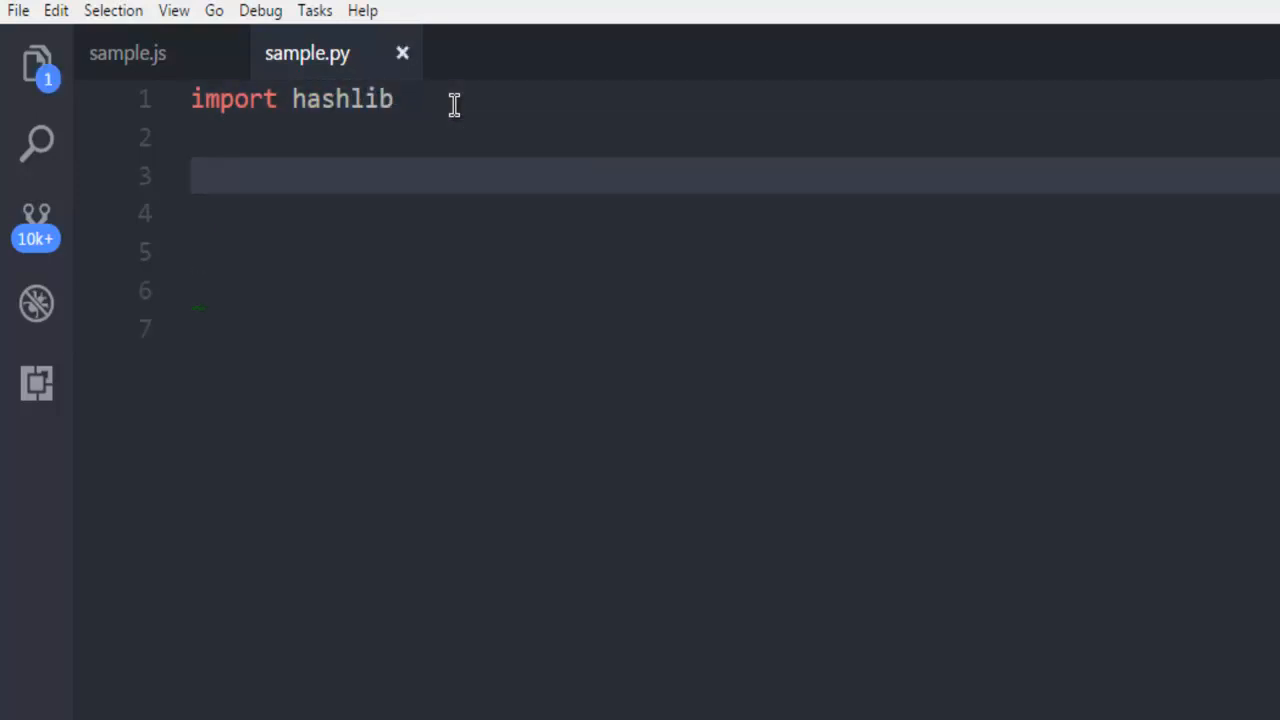
pyautogui.write('str =')
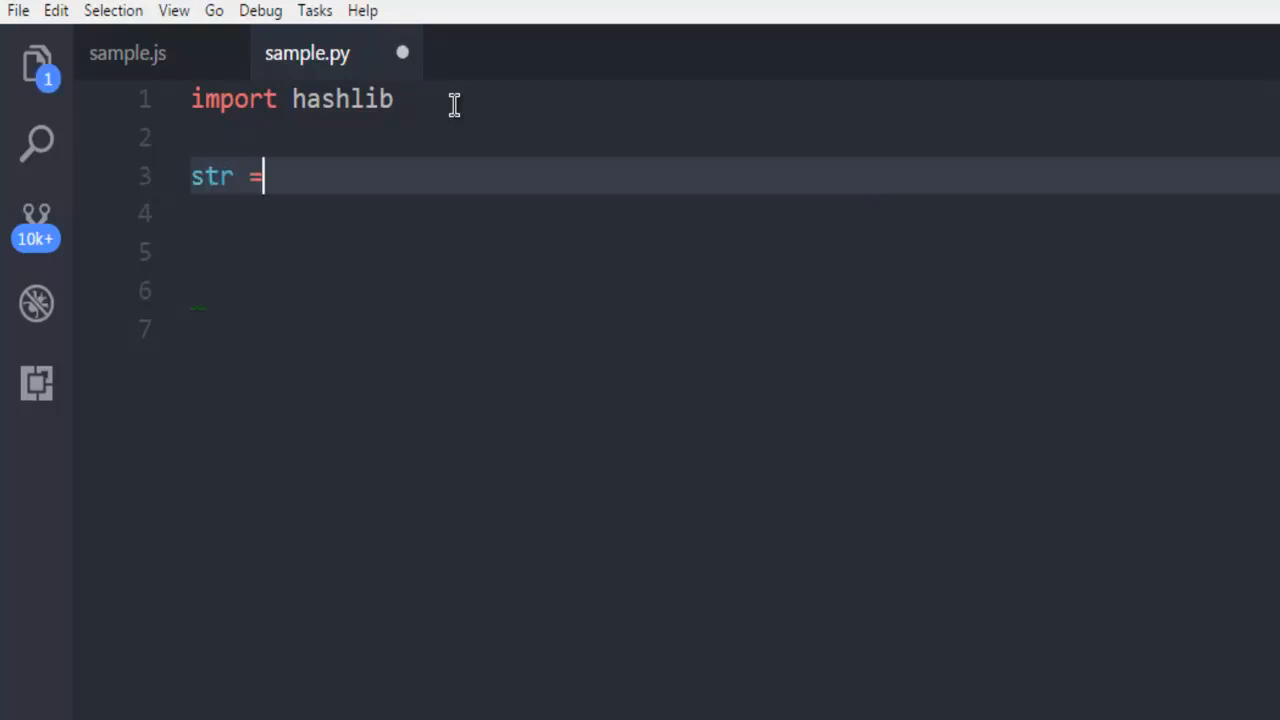
pyautogui.write('hashlib')
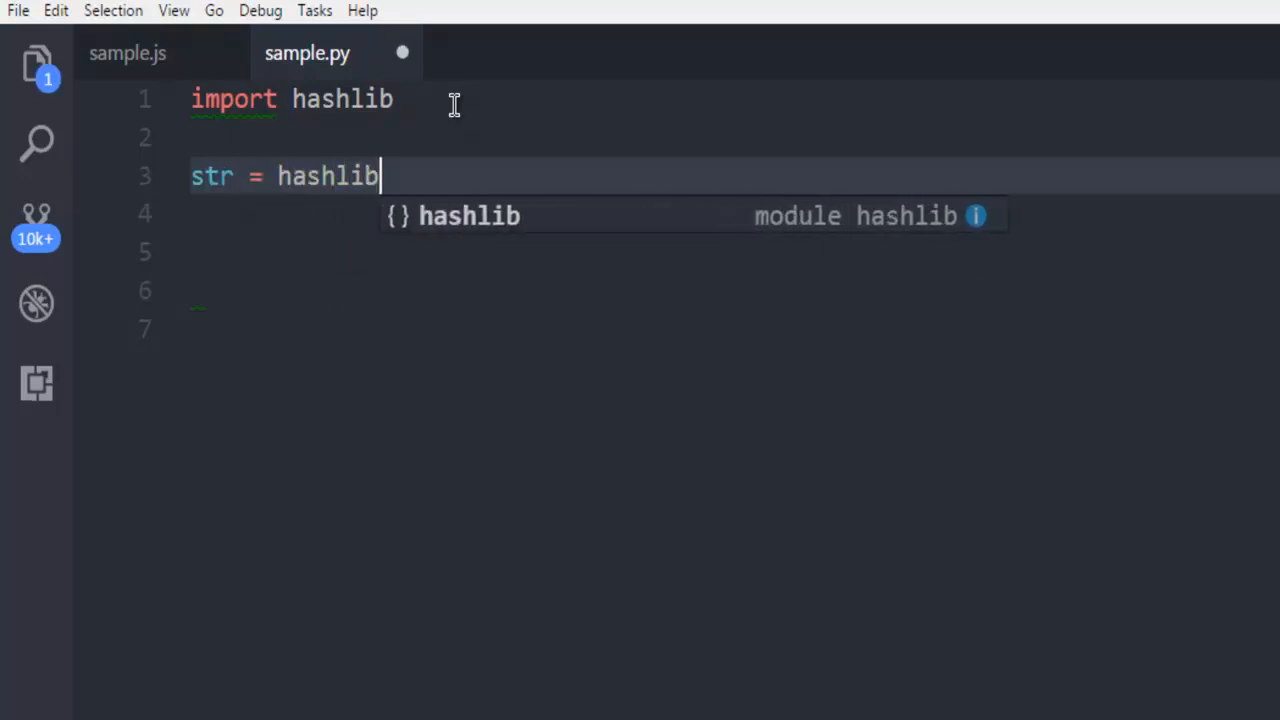
pyautogui.write('.sha1(')
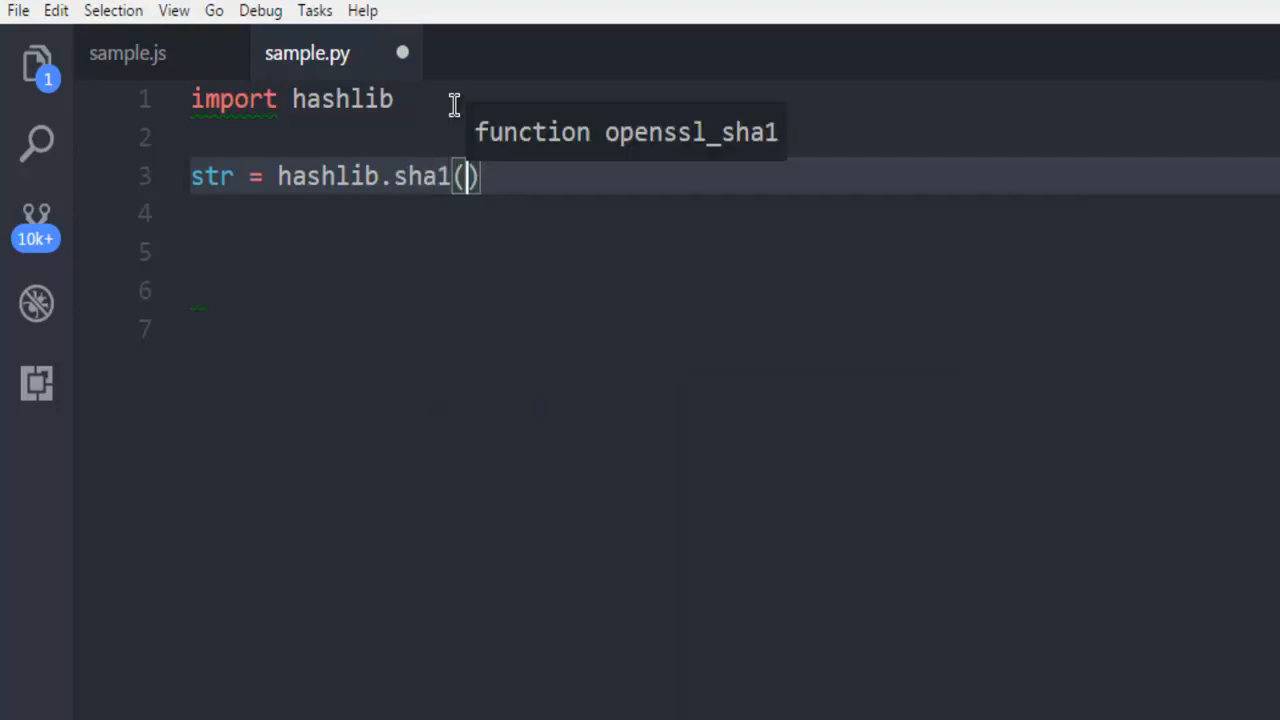
pyautogui.write('b')
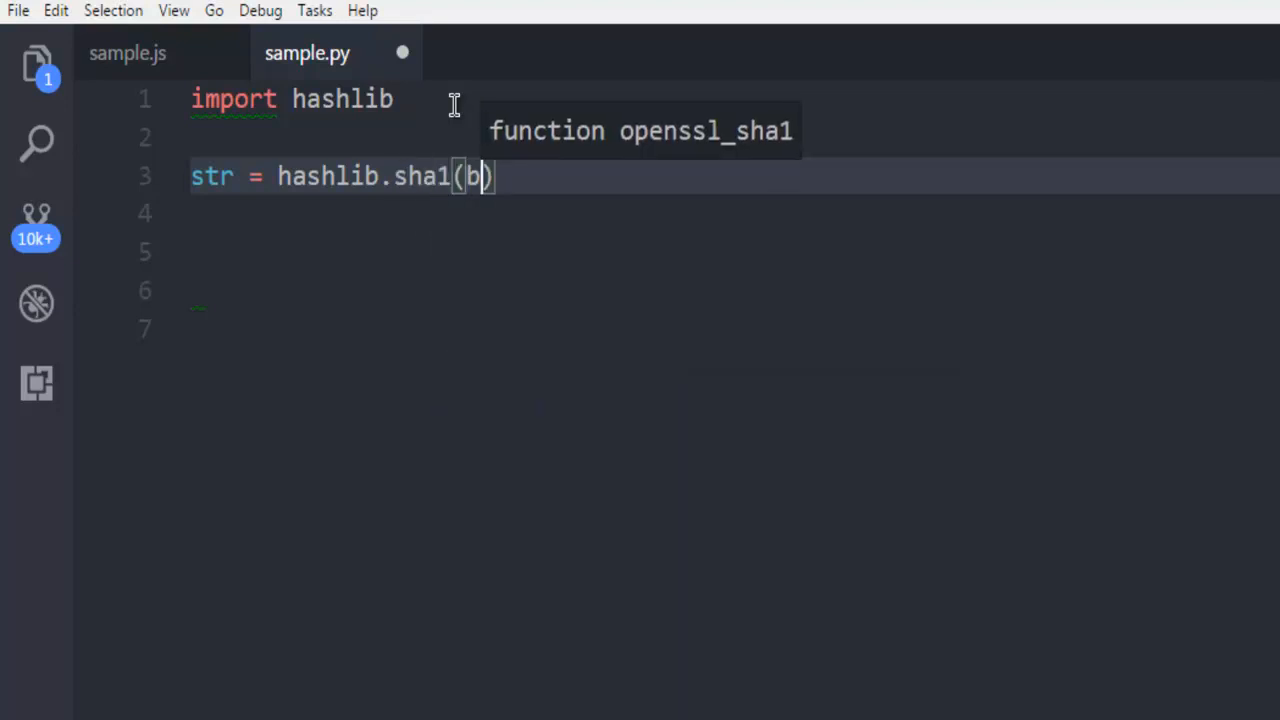
pyautogui.write("'d")
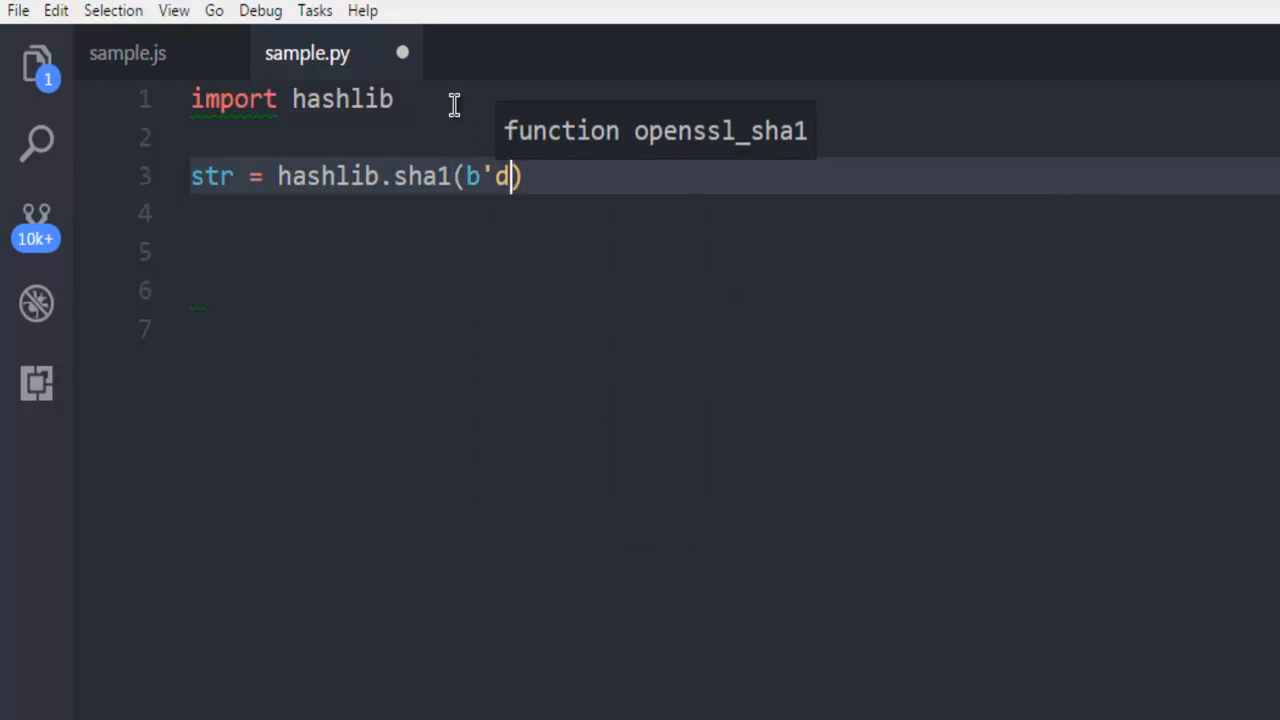
pyautogui.write('evnami')
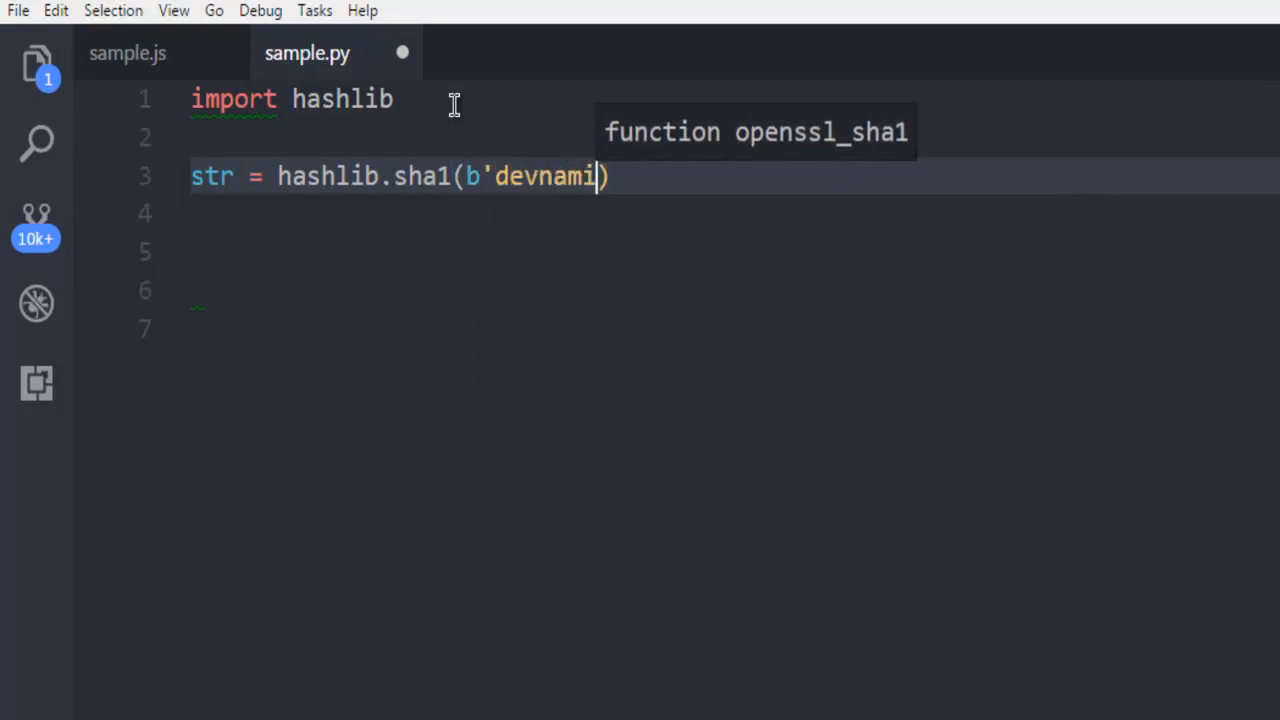
pyautogui.write("'")
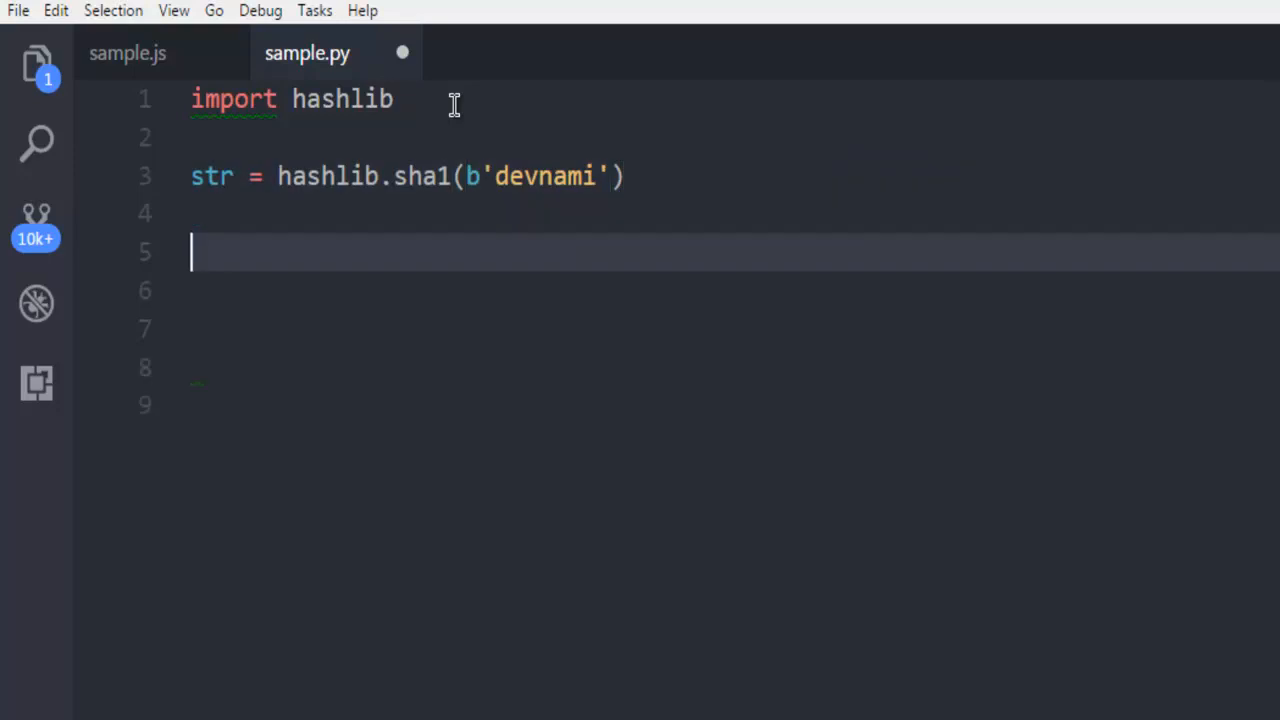
# - Add the line str_hex = str.hexdigest() to store the hex digest
pyautogui.write('str_')
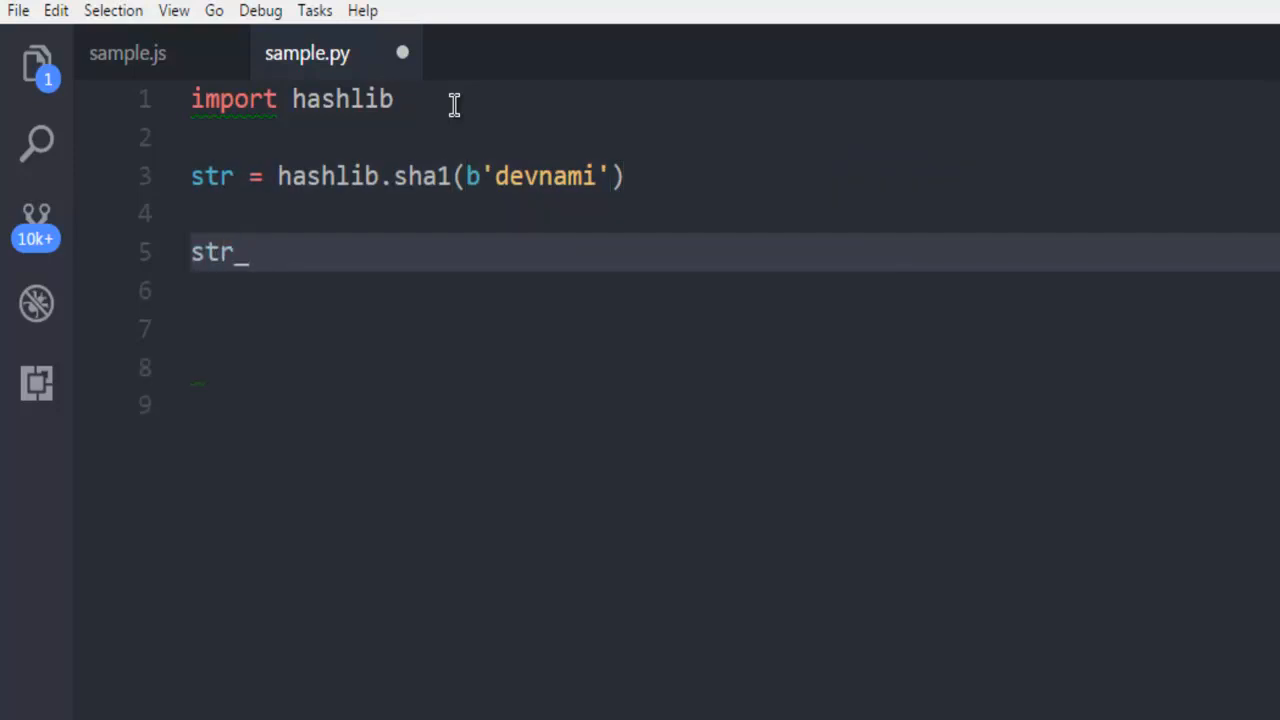
pyautogui.write('he')
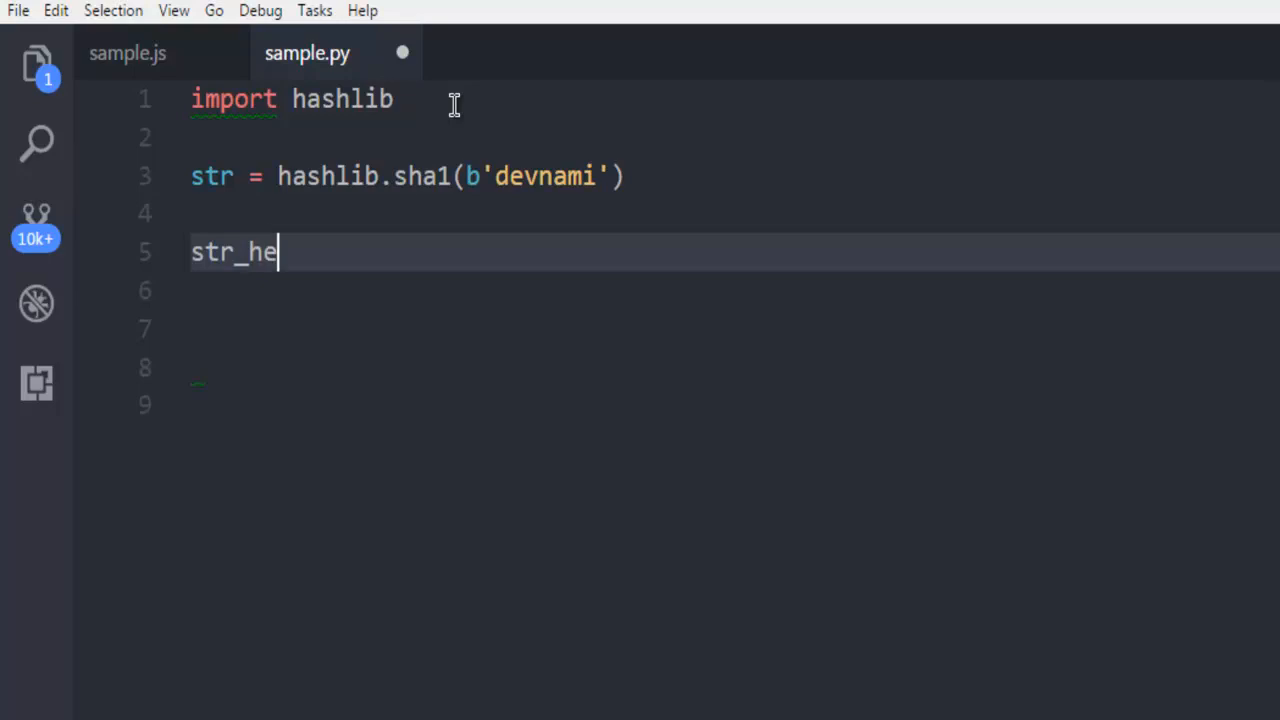
pyautogui.write('x')
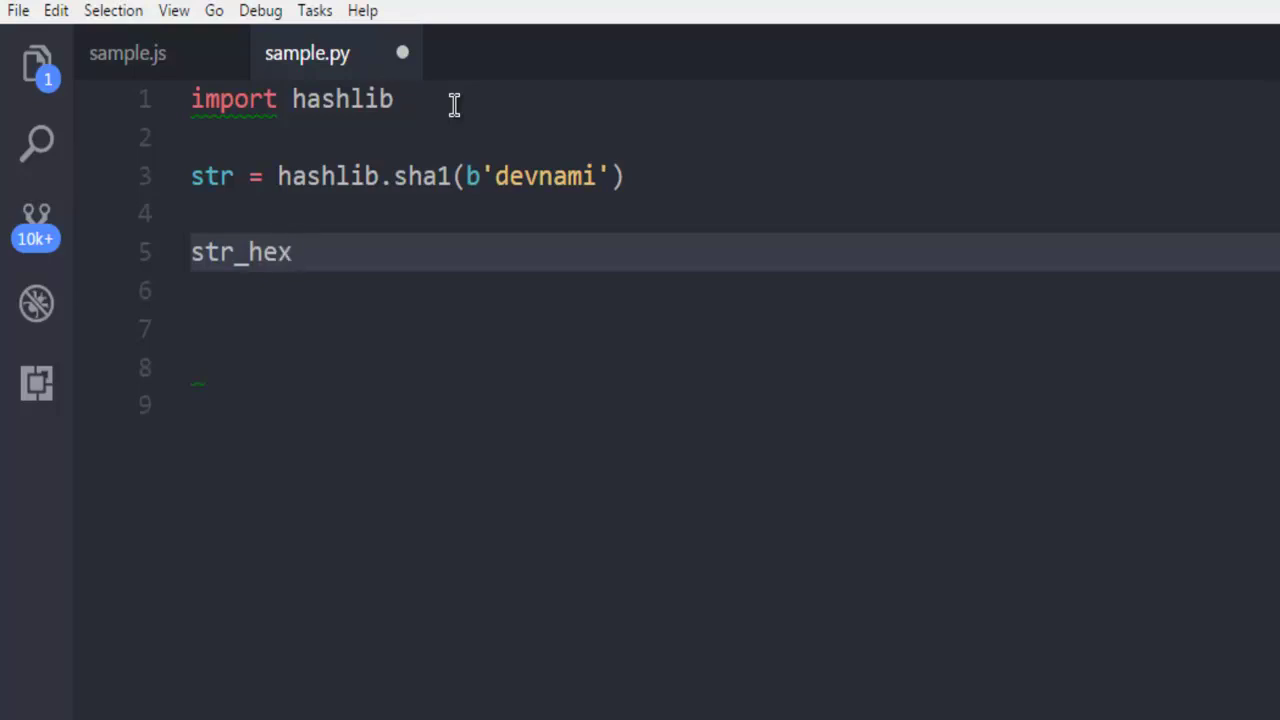
pyautogui.write('=')
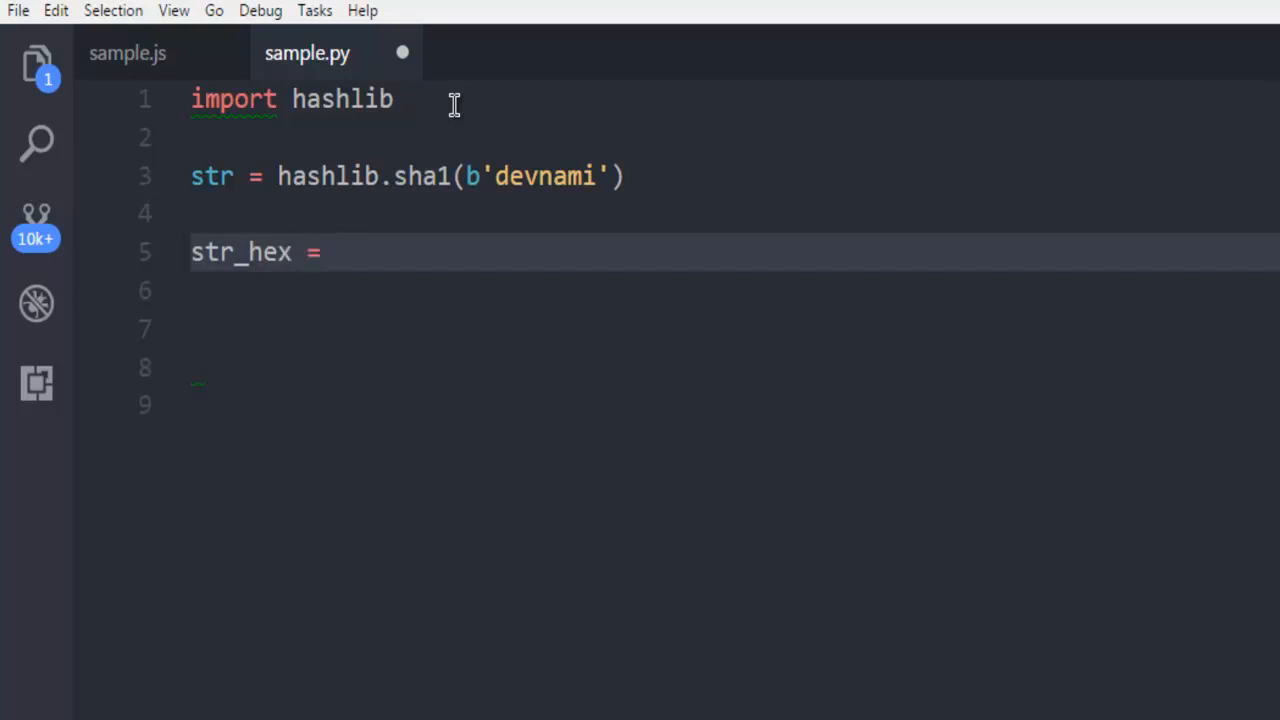
pyautogui.write('str')
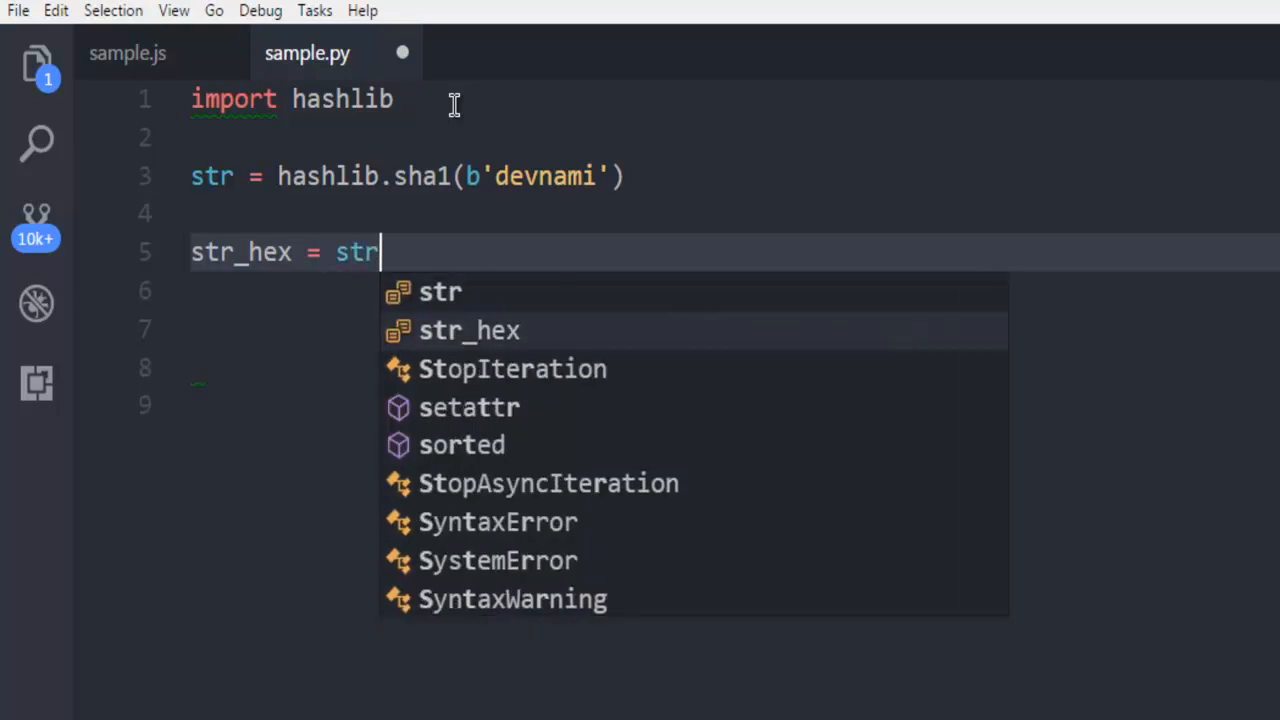
pyautogui.write('.hexdige')
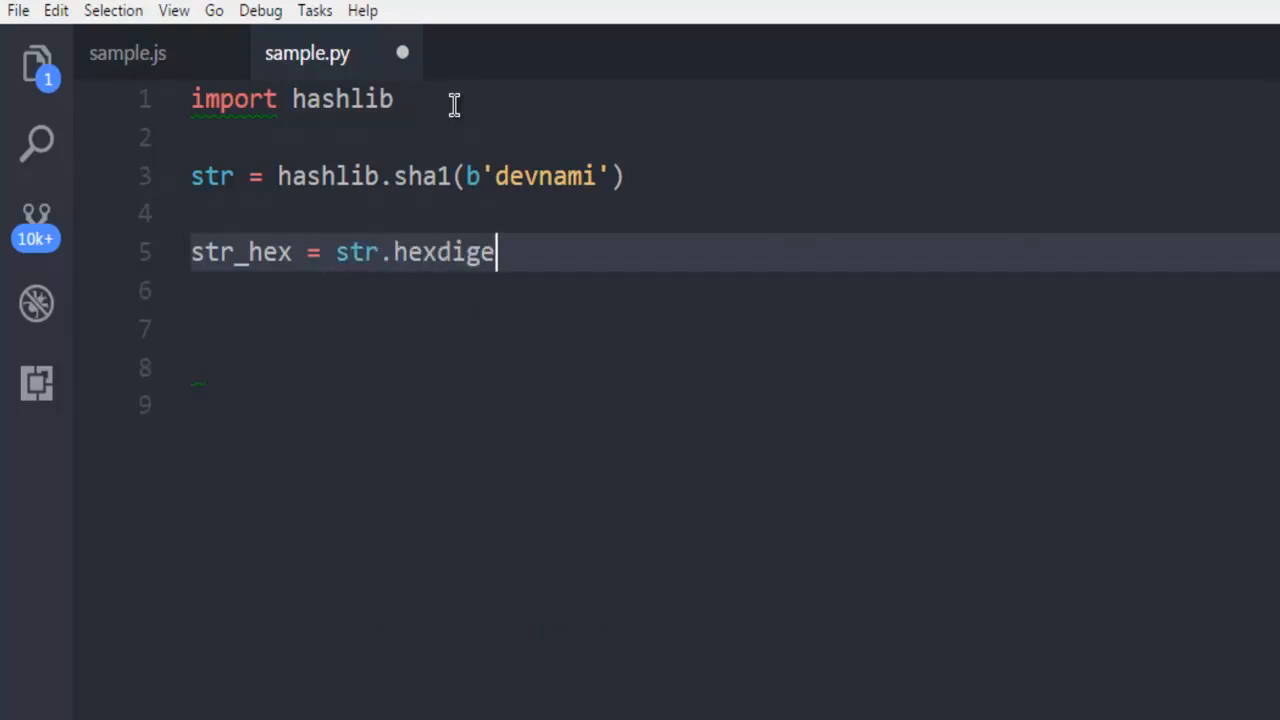
pyautogui.write('st()')
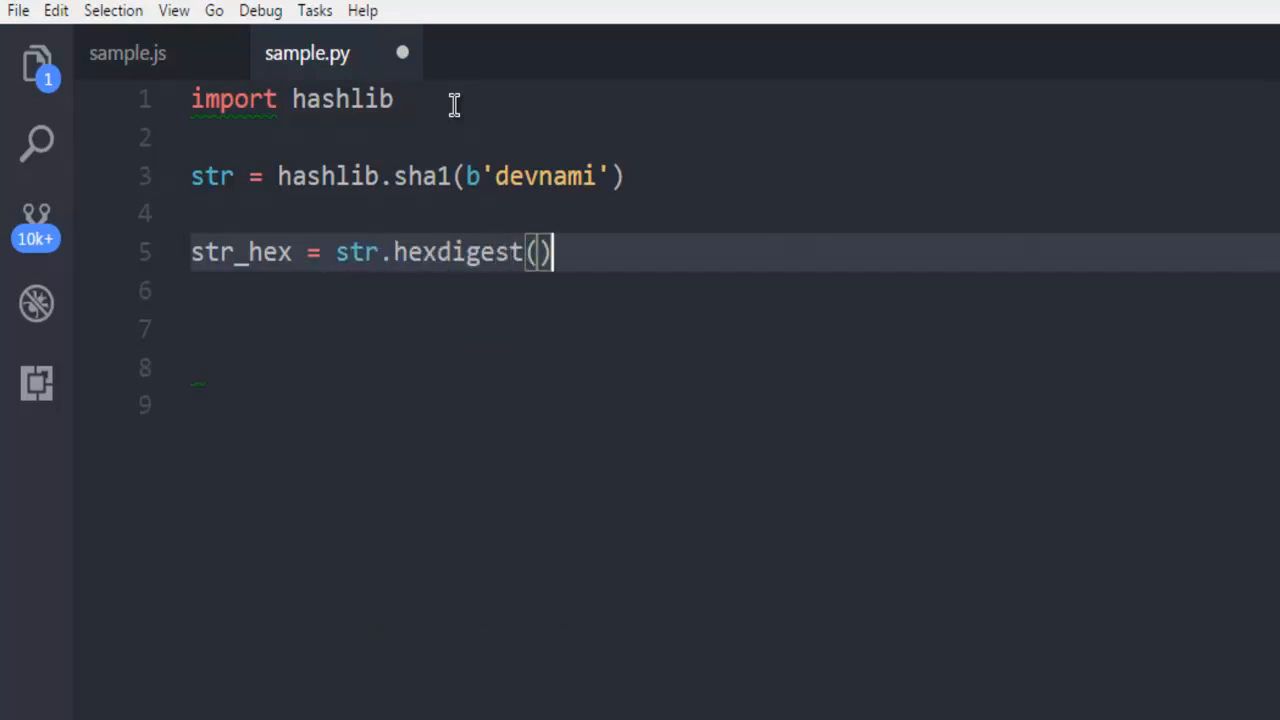
# - Add print(str_hex) to output the digest and save the file
pyautogui.write('p')
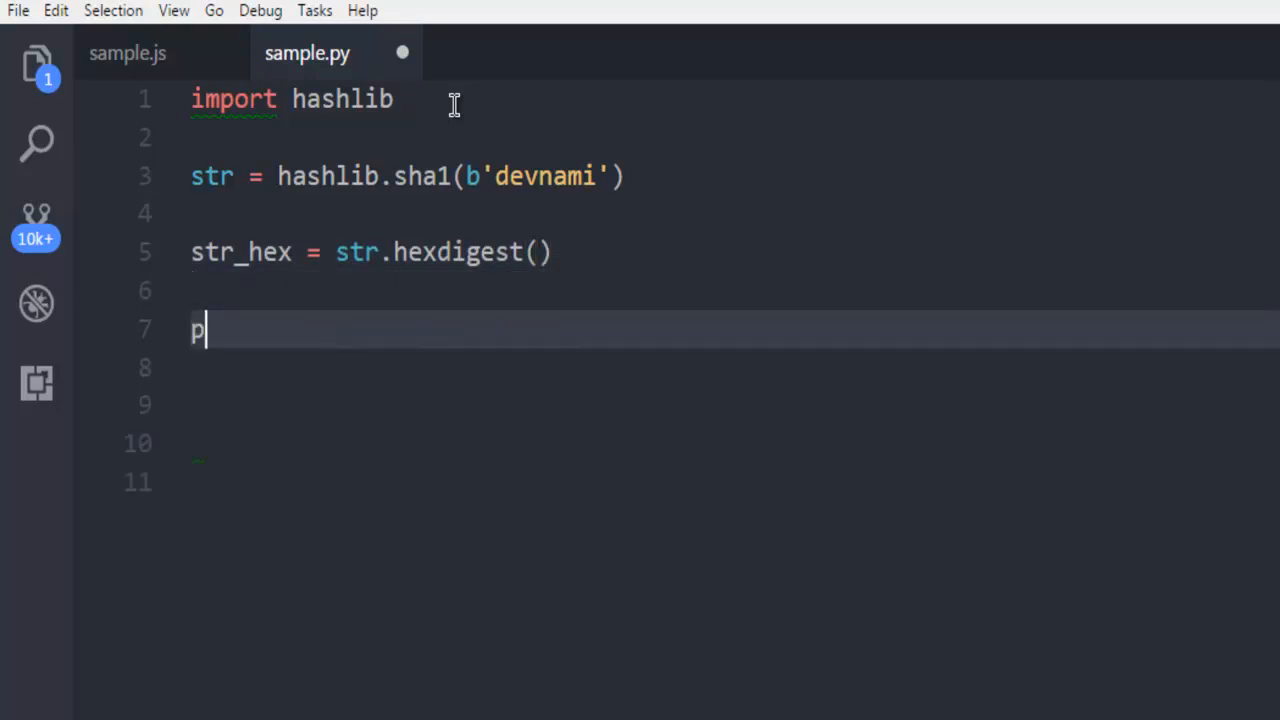
pyautogui.write('rint(s')
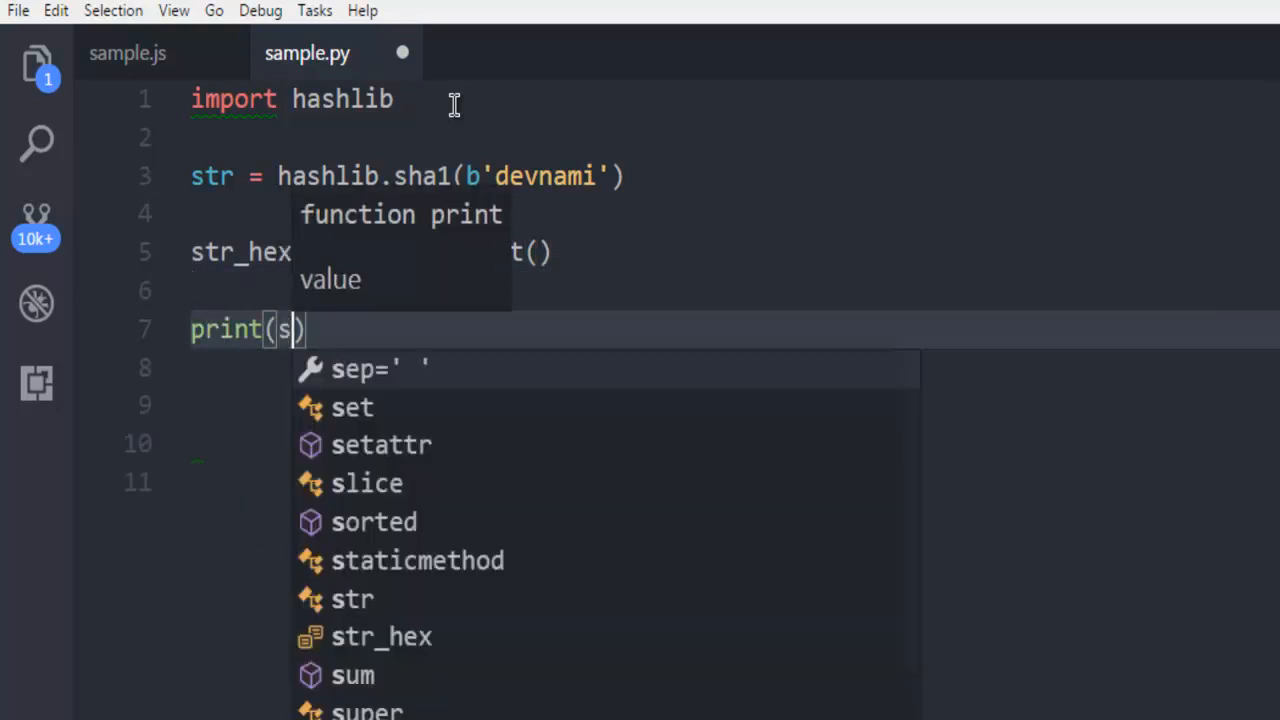
pyautogui.write('tr_hex')
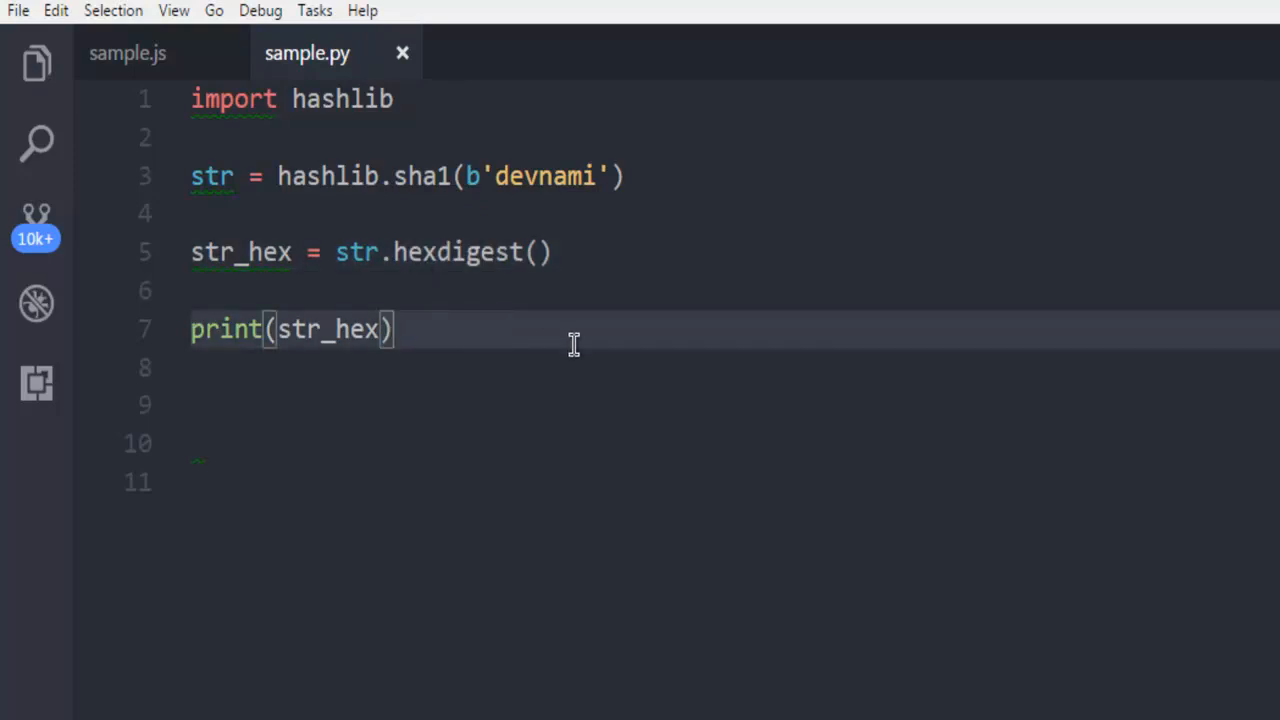
pyautogui.moveTo(396, 135)
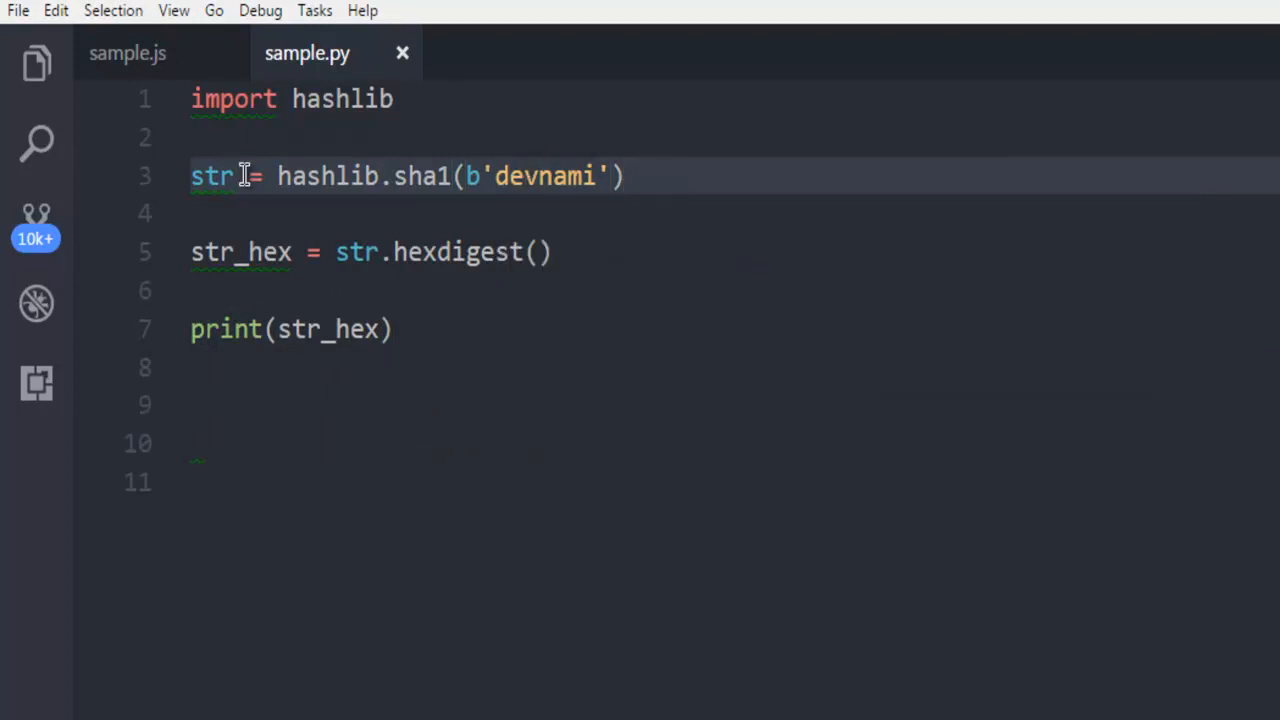
pyautogui.moveTo(525, 176)
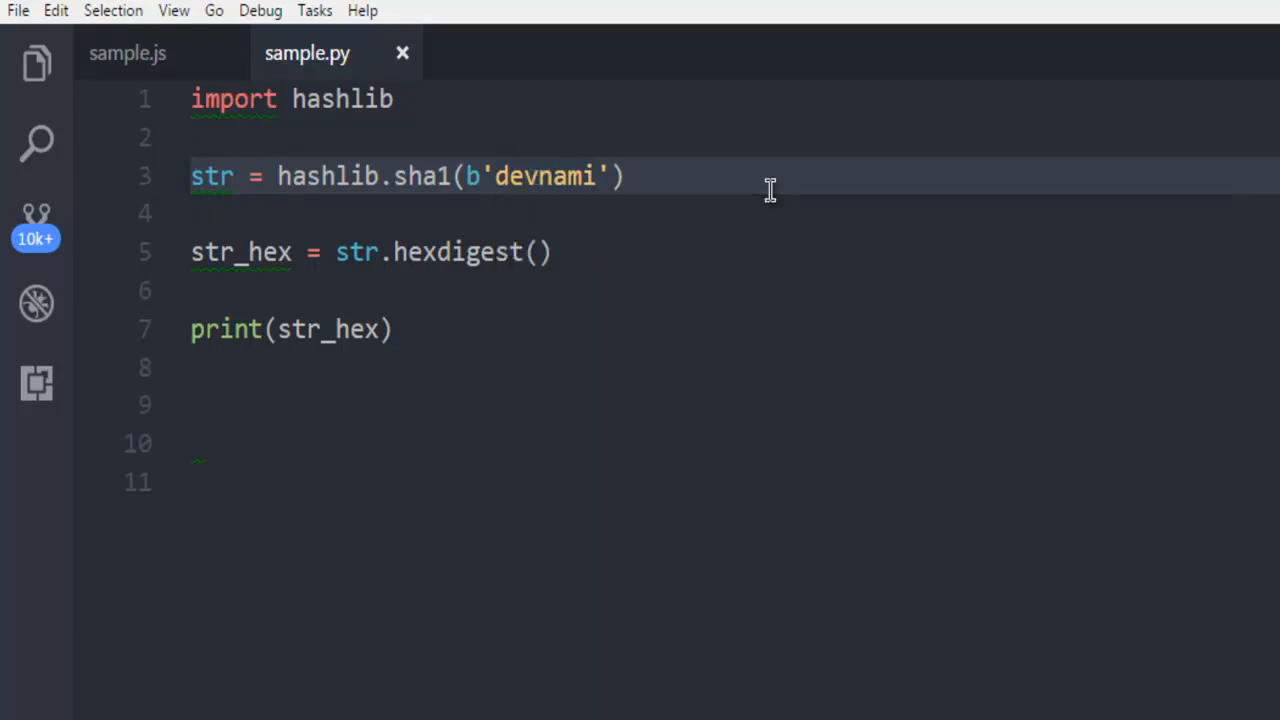
pyautogui.moveTo(340, 260)
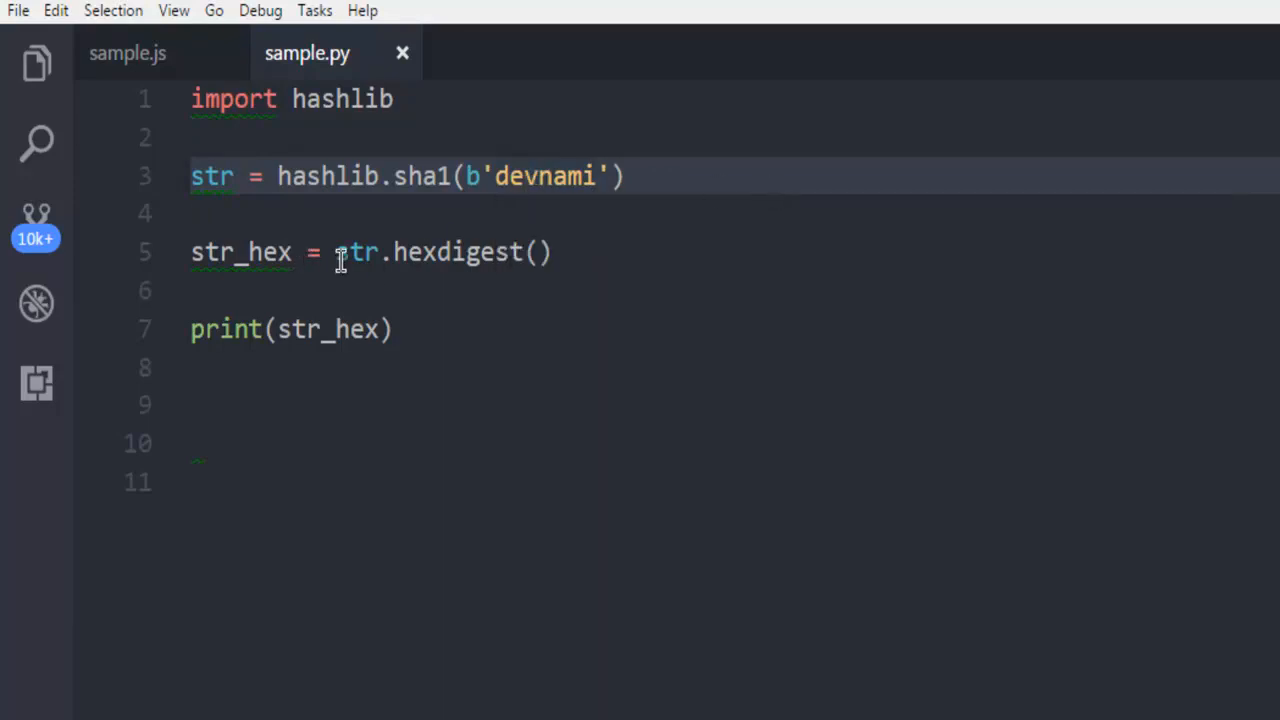
pyautogui.moveTo(393, 252)
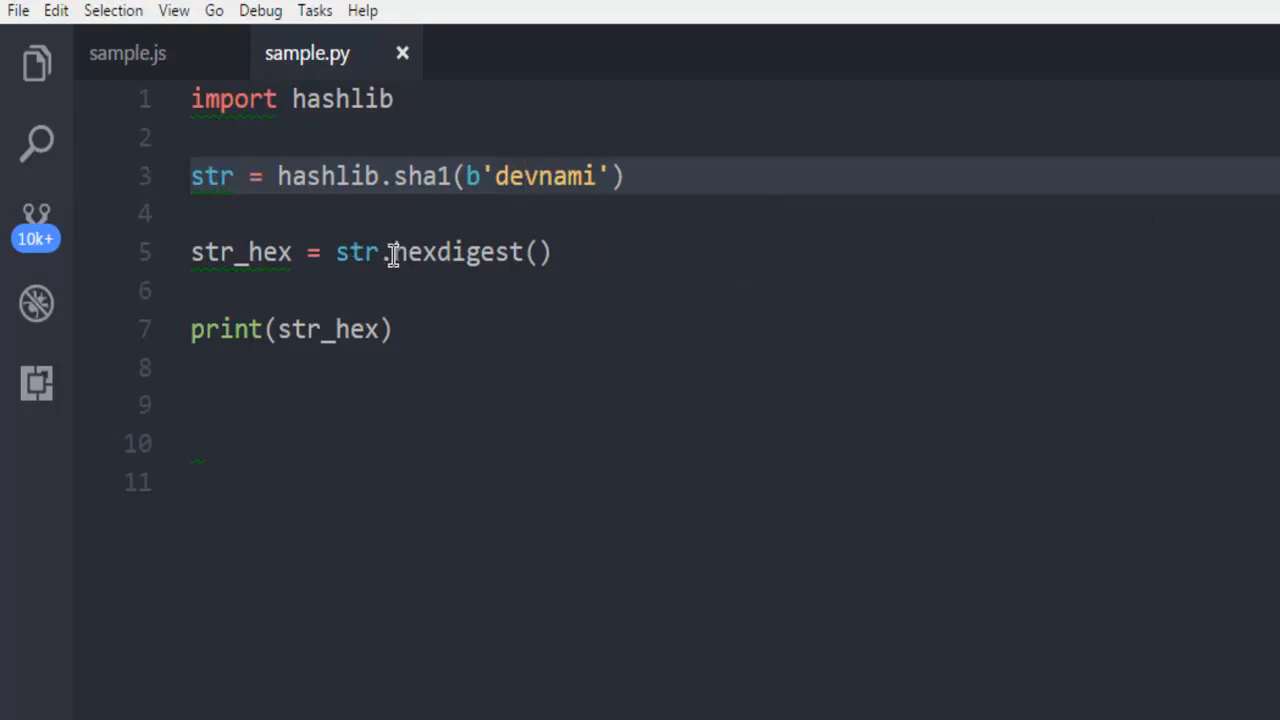
pyautogui.moveTo(440, 265)
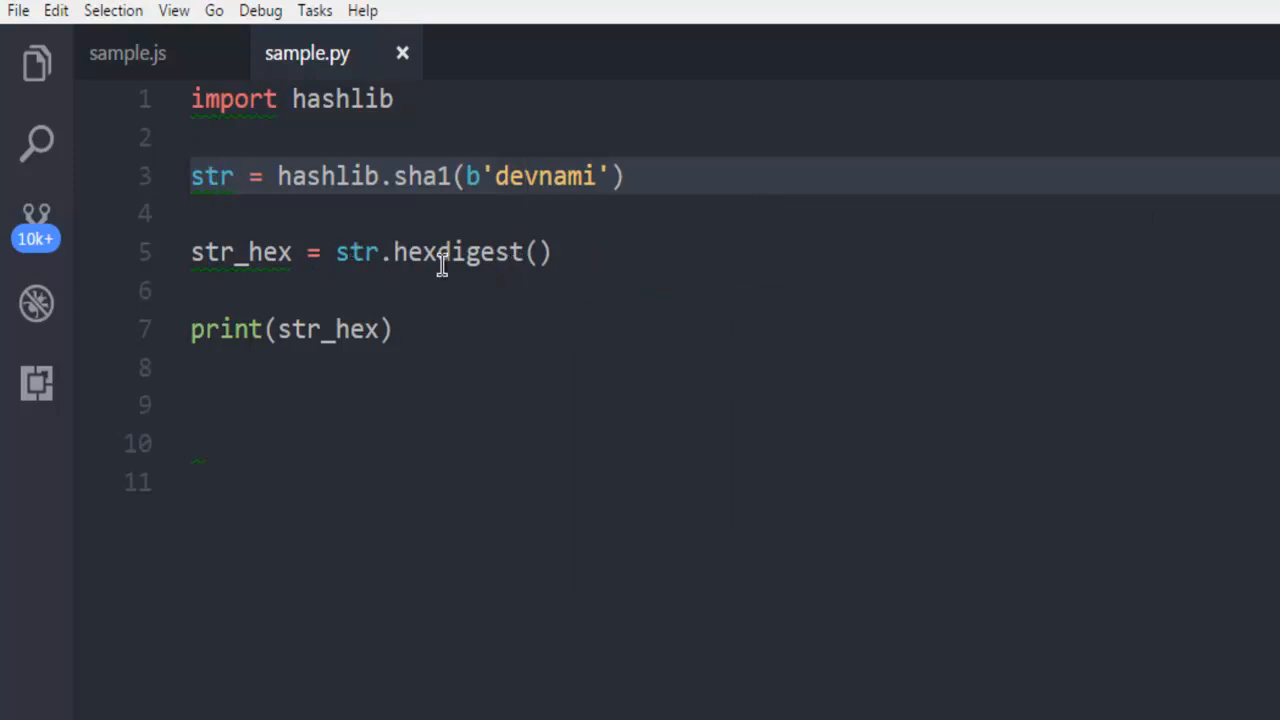
pyautogui.moveTo(612, 262)
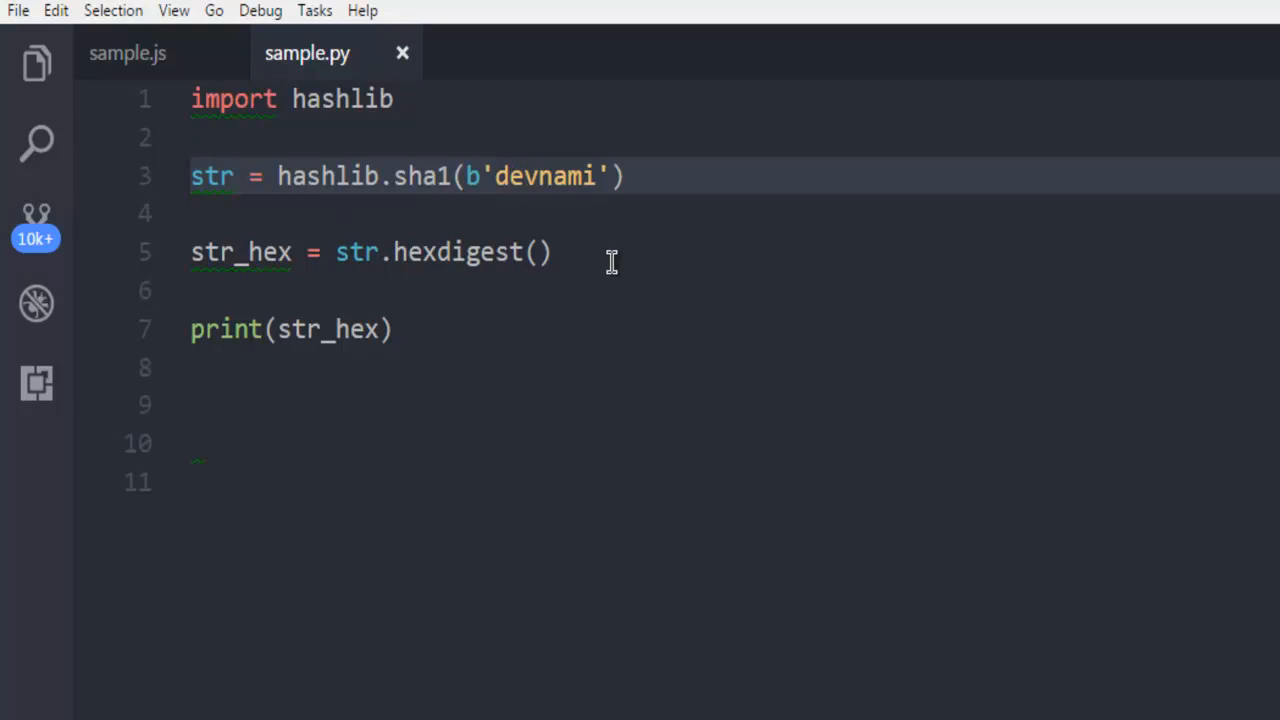
pyautogui.click(395, 329)
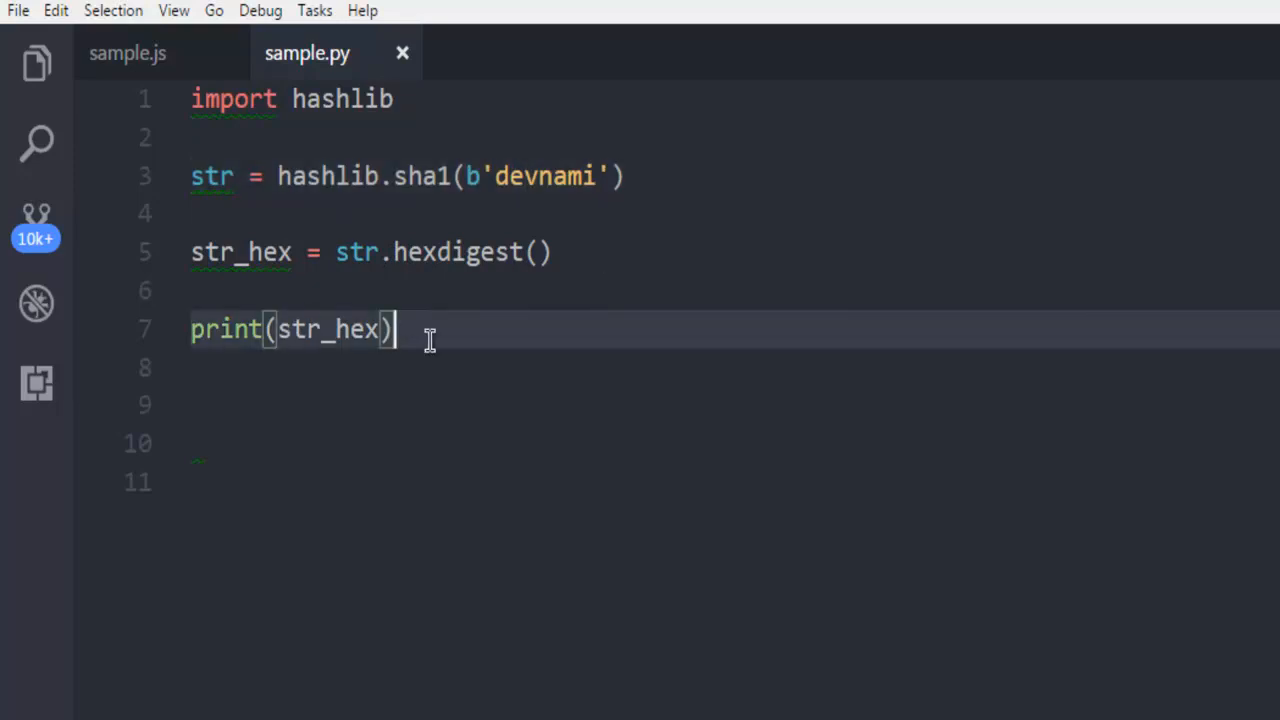
# - Run 'python sample.py' in the integrated terminal to print the SHA-1 digest
pyautogui.click(173, 11)
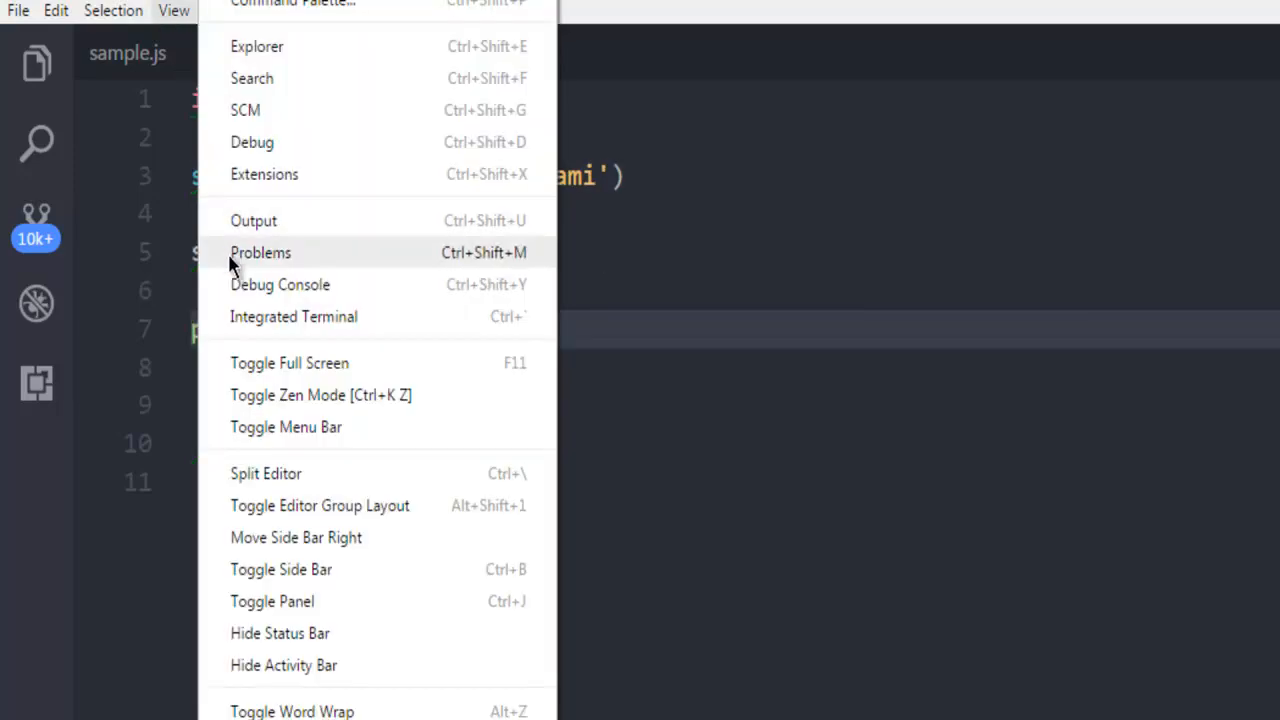
pyautogui.click(293, 316)
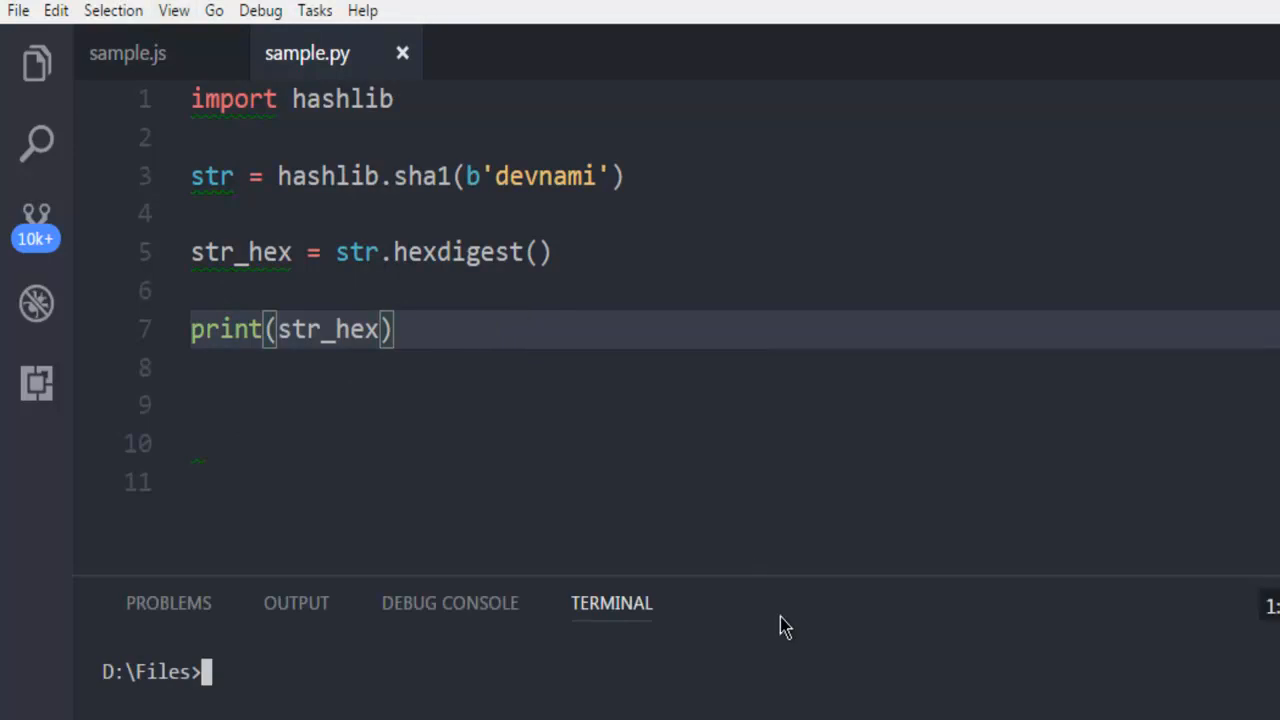
pyautogui.write('python sam')
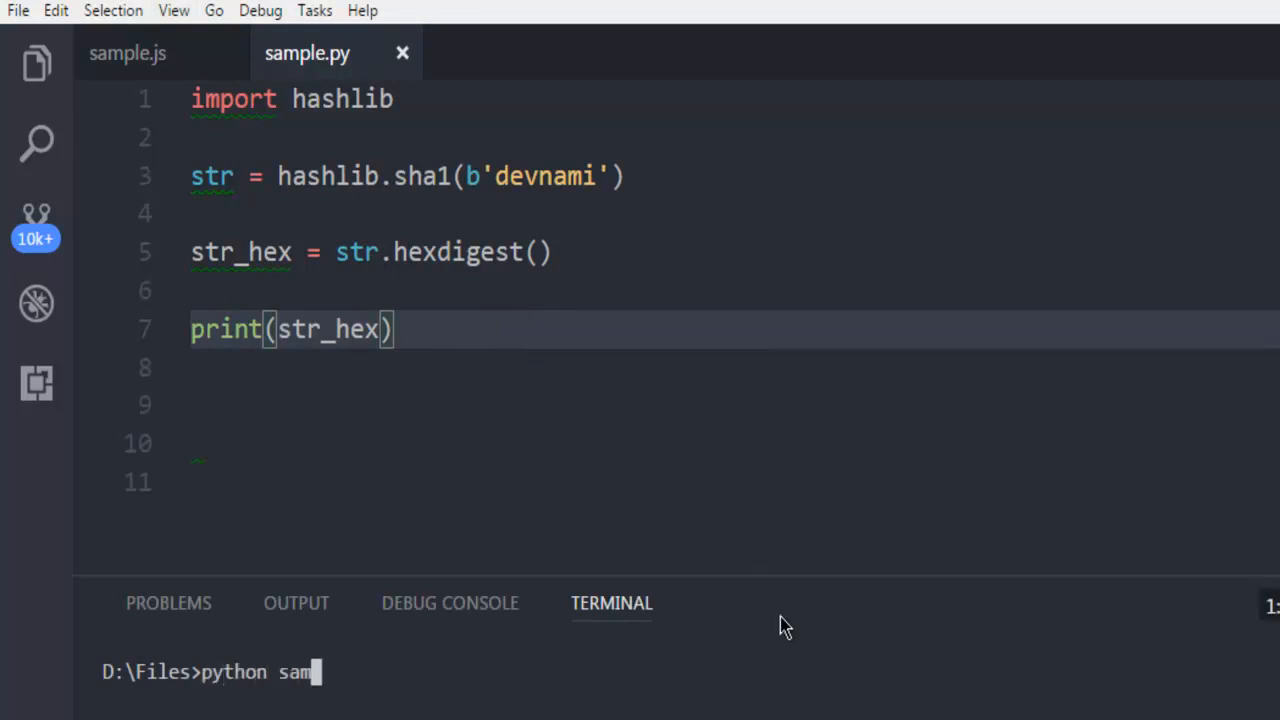
pyautogui.press('Return')
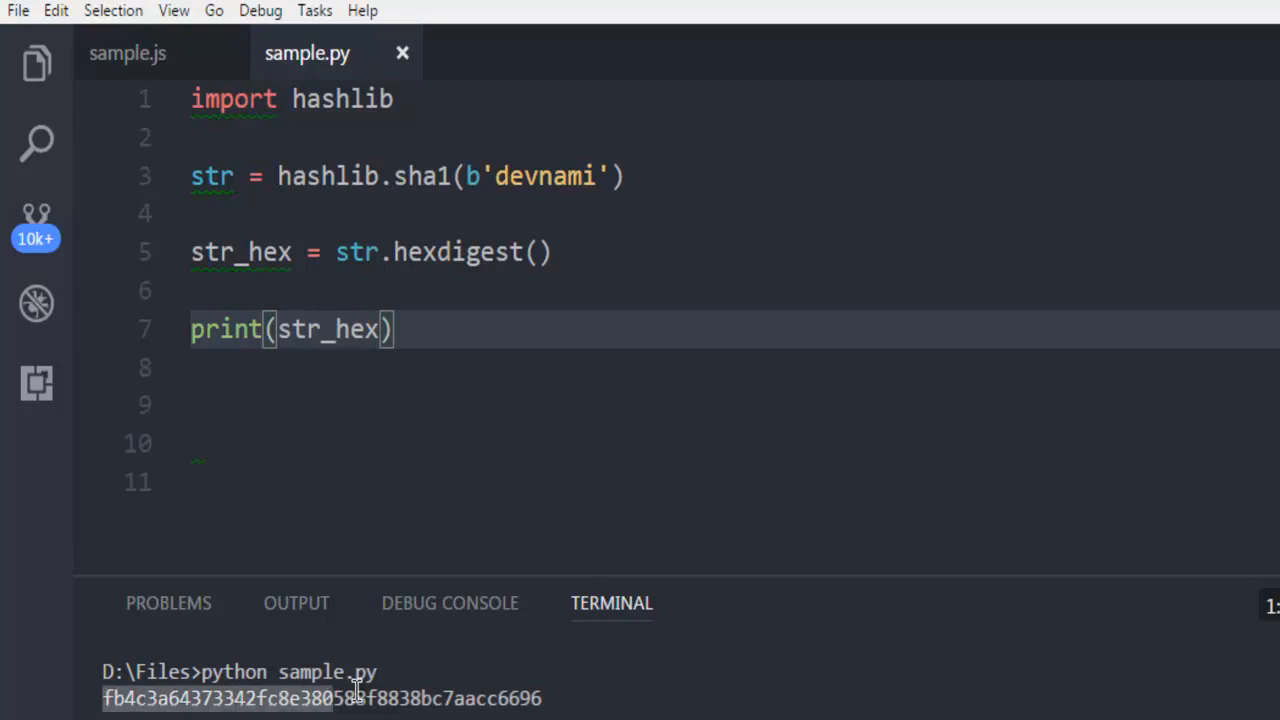
pyautogui.moveTo(432, 225)
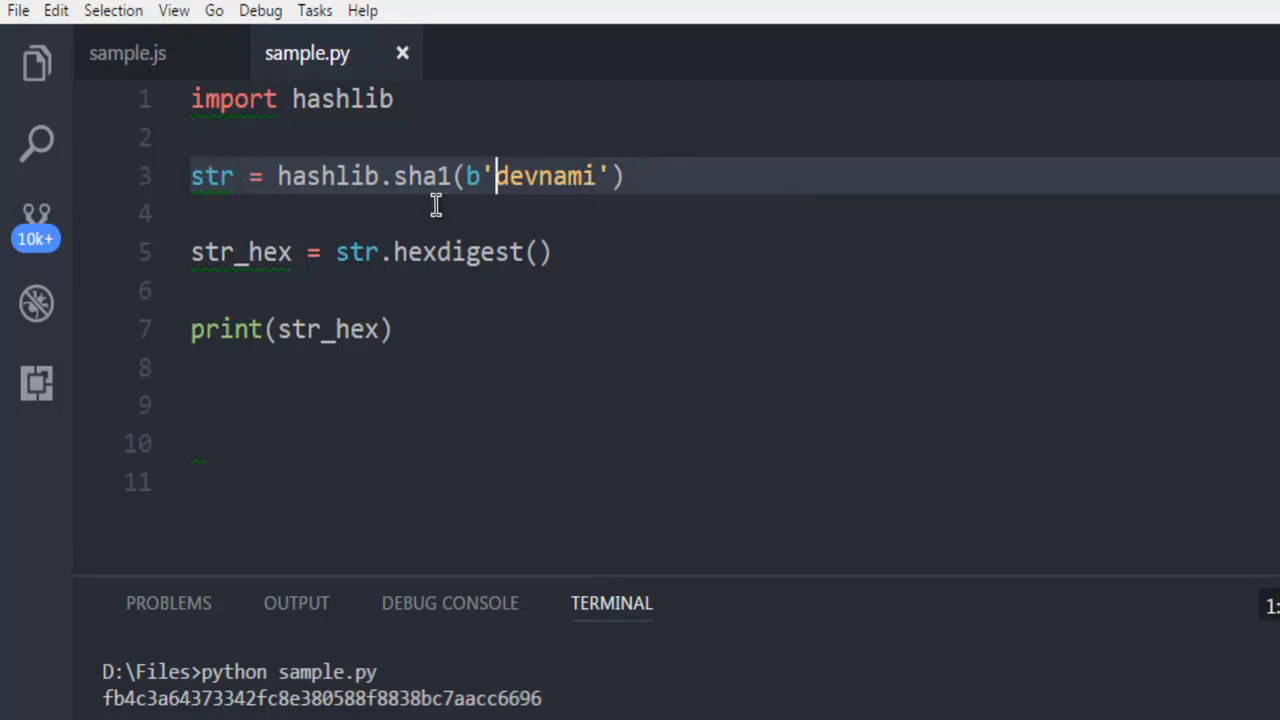
# - Clear the terminal, change sha1 to sha256, and rerun sample.py to print 4dc939df…f5adb
pyautogui.write('cls')
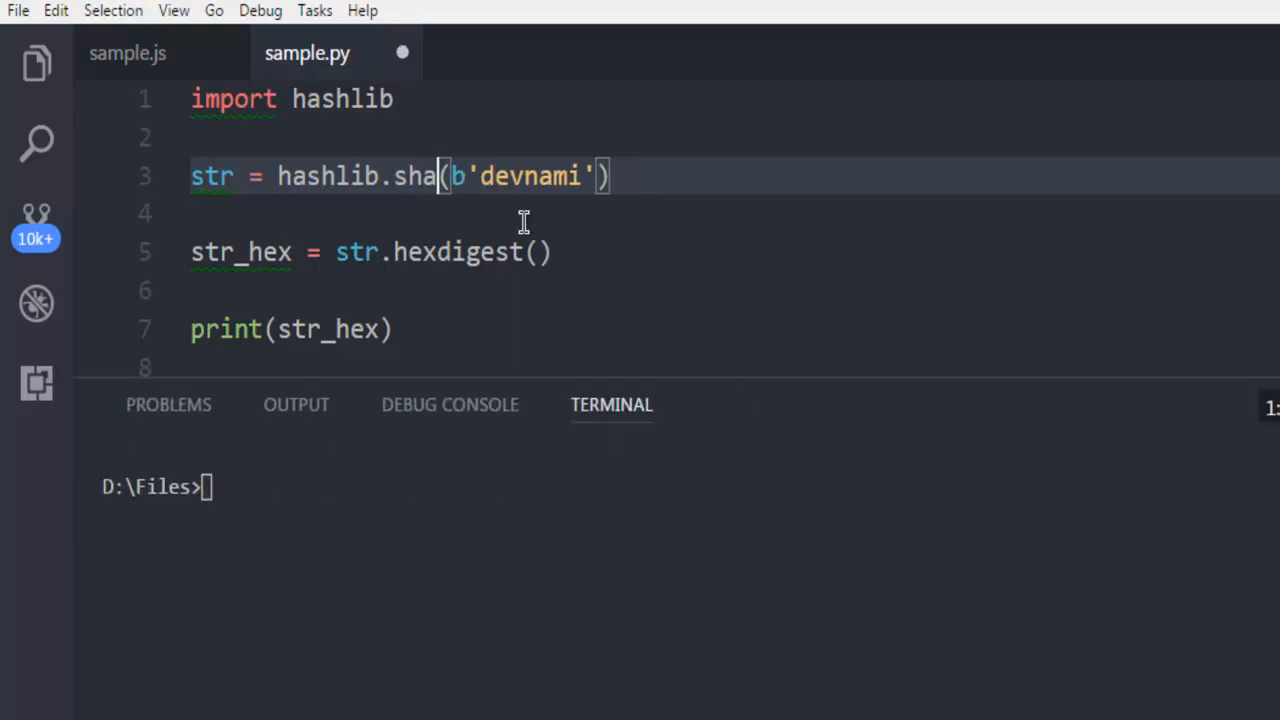
pyautogui.write('256')
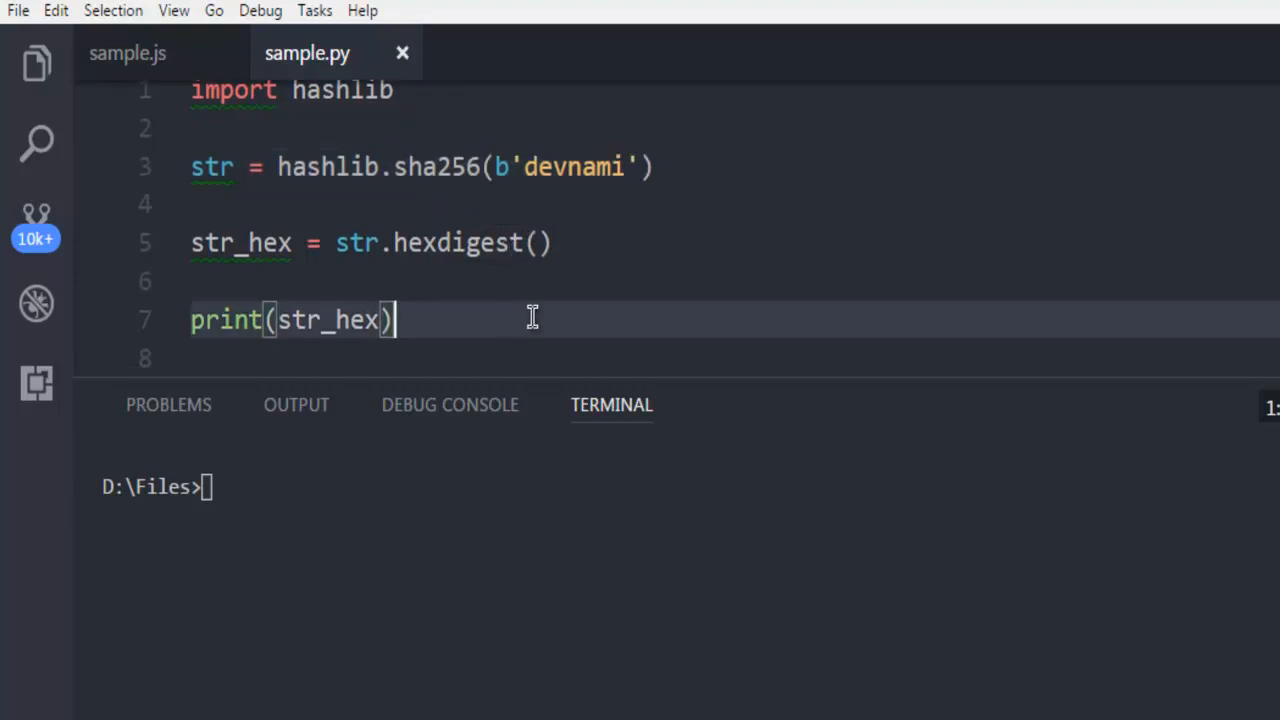
pyautogui.write('cls')
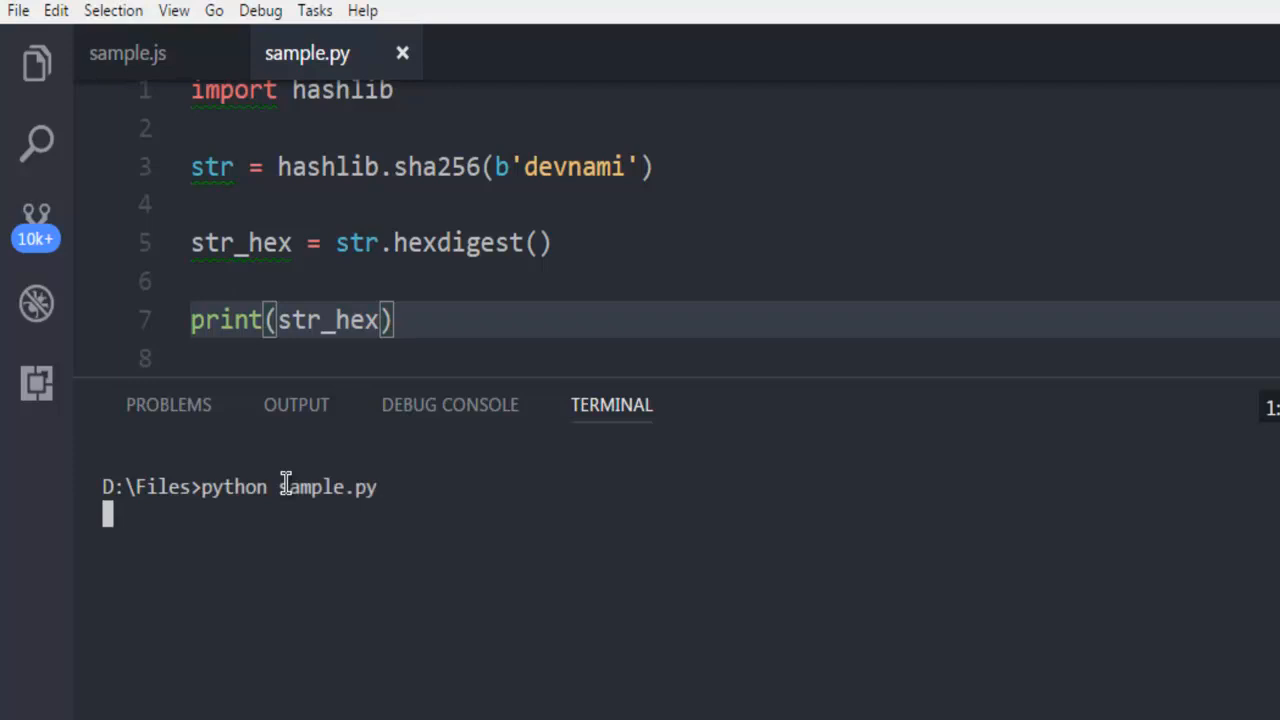
pyautogui.press('Return')
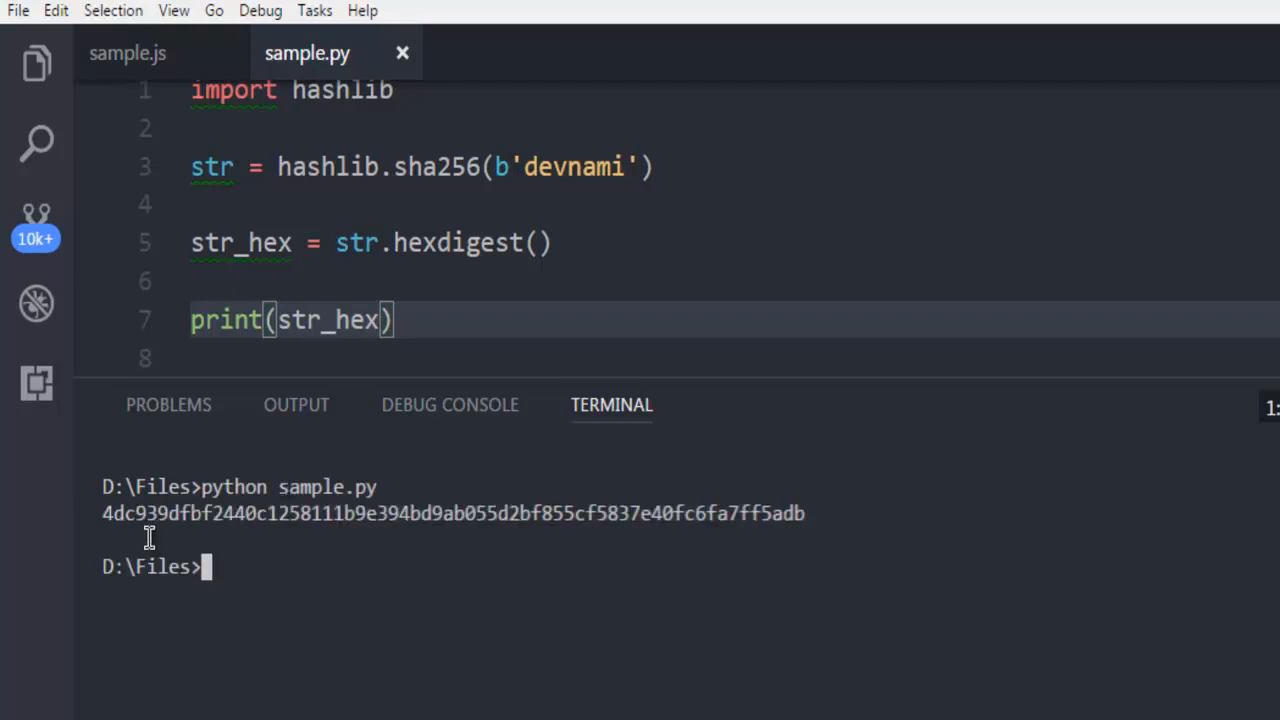
pyautogui.moveTo(810, 535)
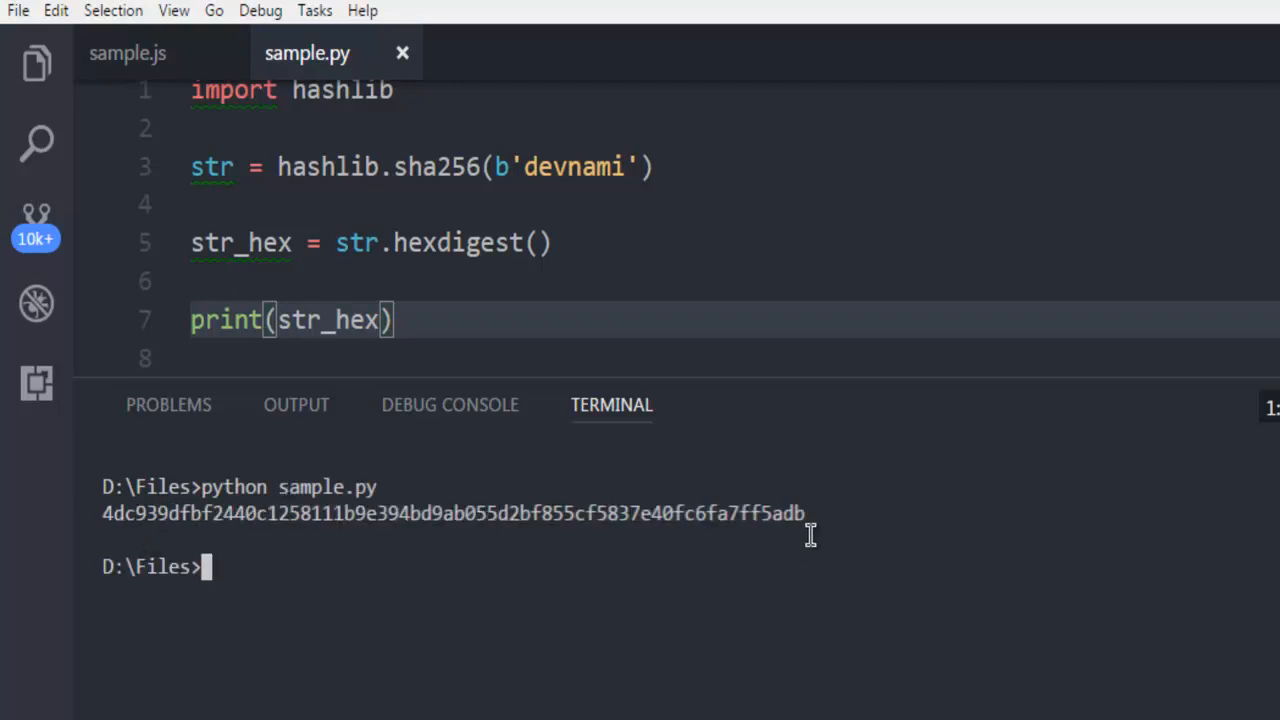
pyautogui.moveTo(715, 500)
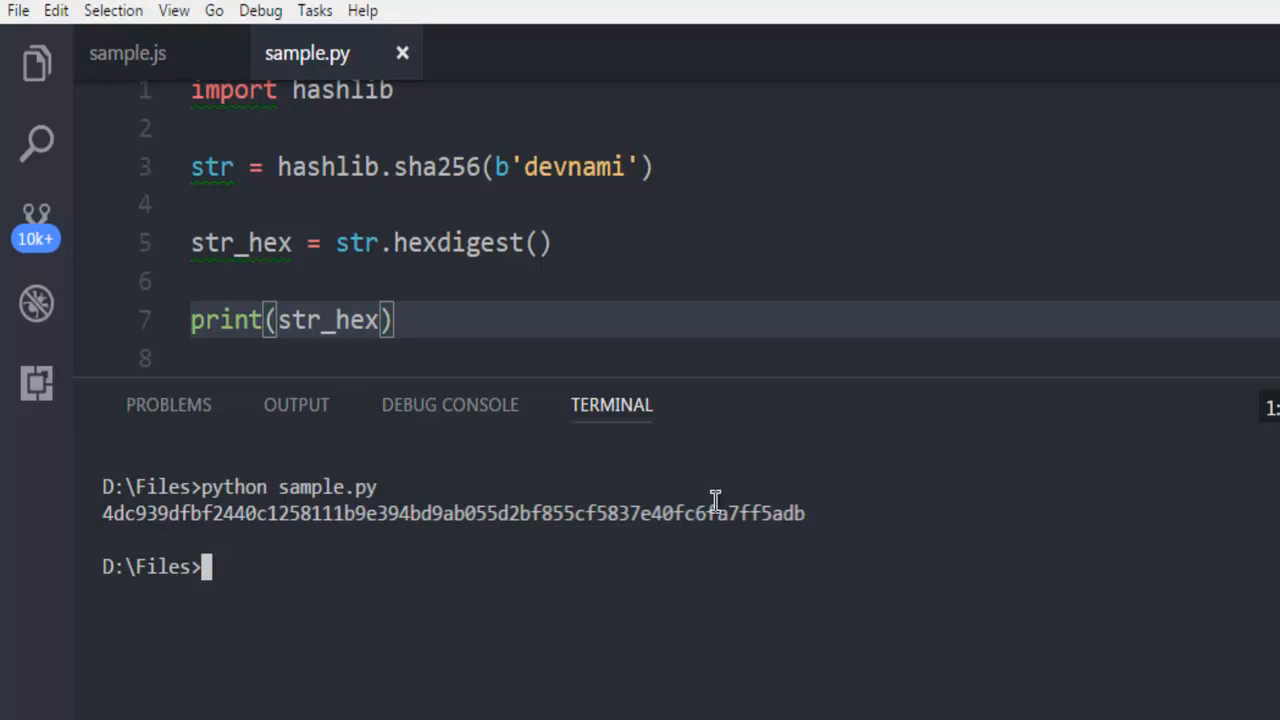
pyautogui.moveTo(472, 166)
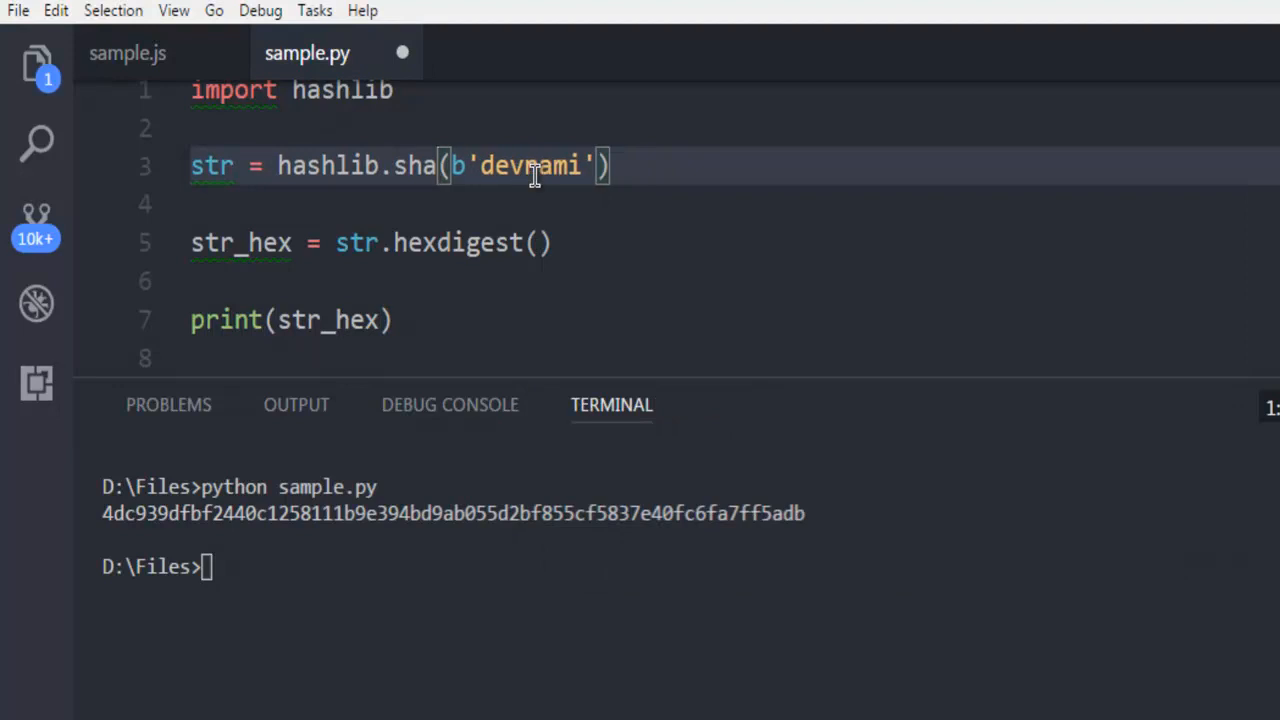
# - Change the hash to sha512 and rerun sample.py, printing digest 3cf5415a…
pyautogui.write('512')
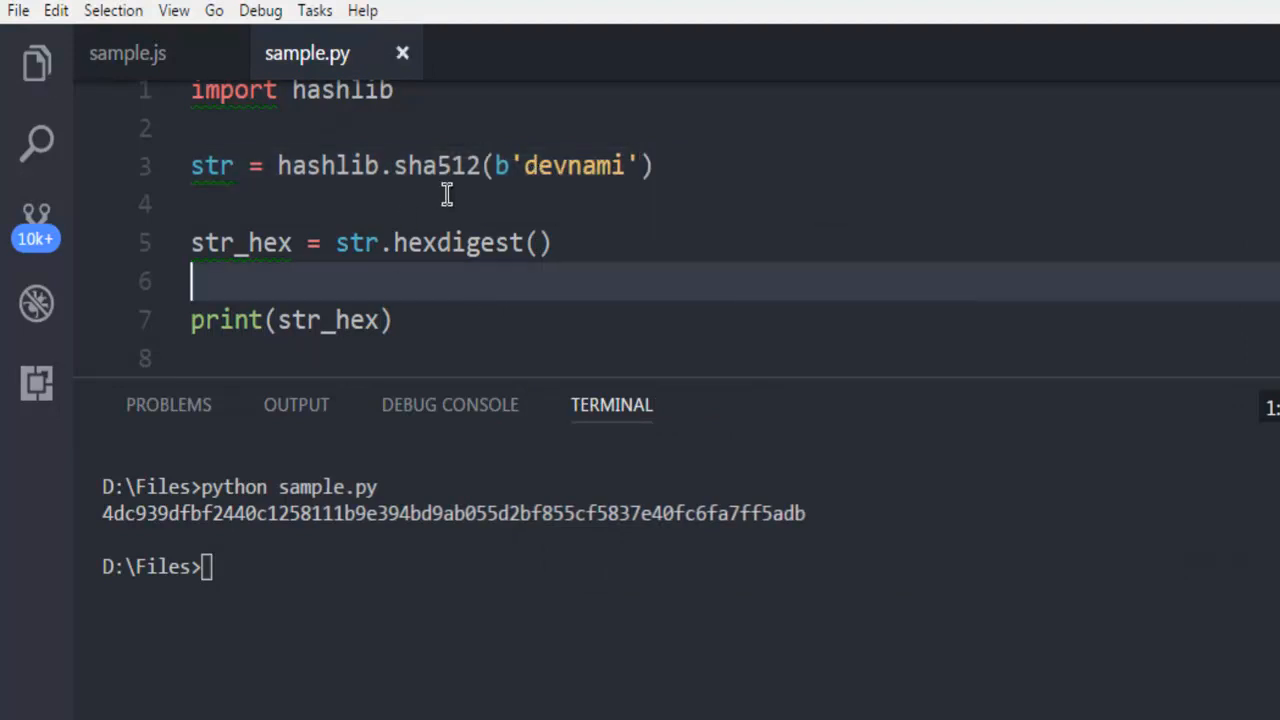
pyautogui.moveTo(575, 305)
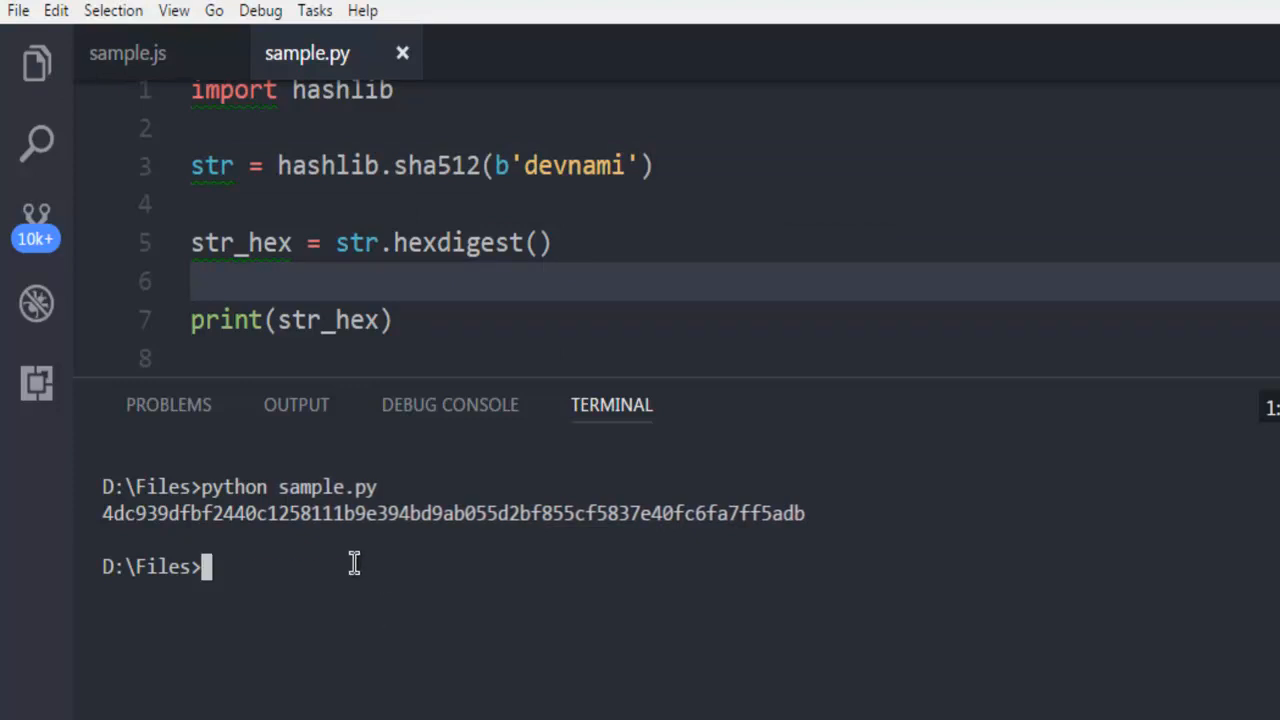
pyautogui.press('Return')
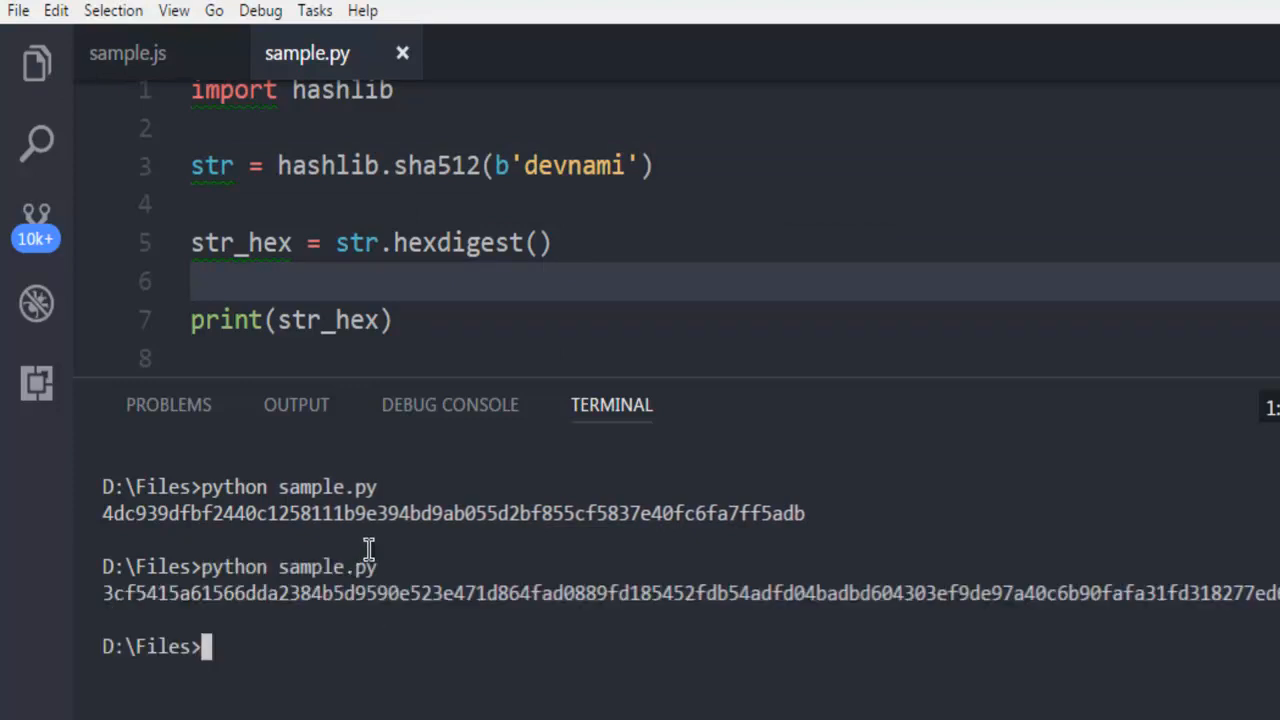
pyautogui.moveTo(857, 540)
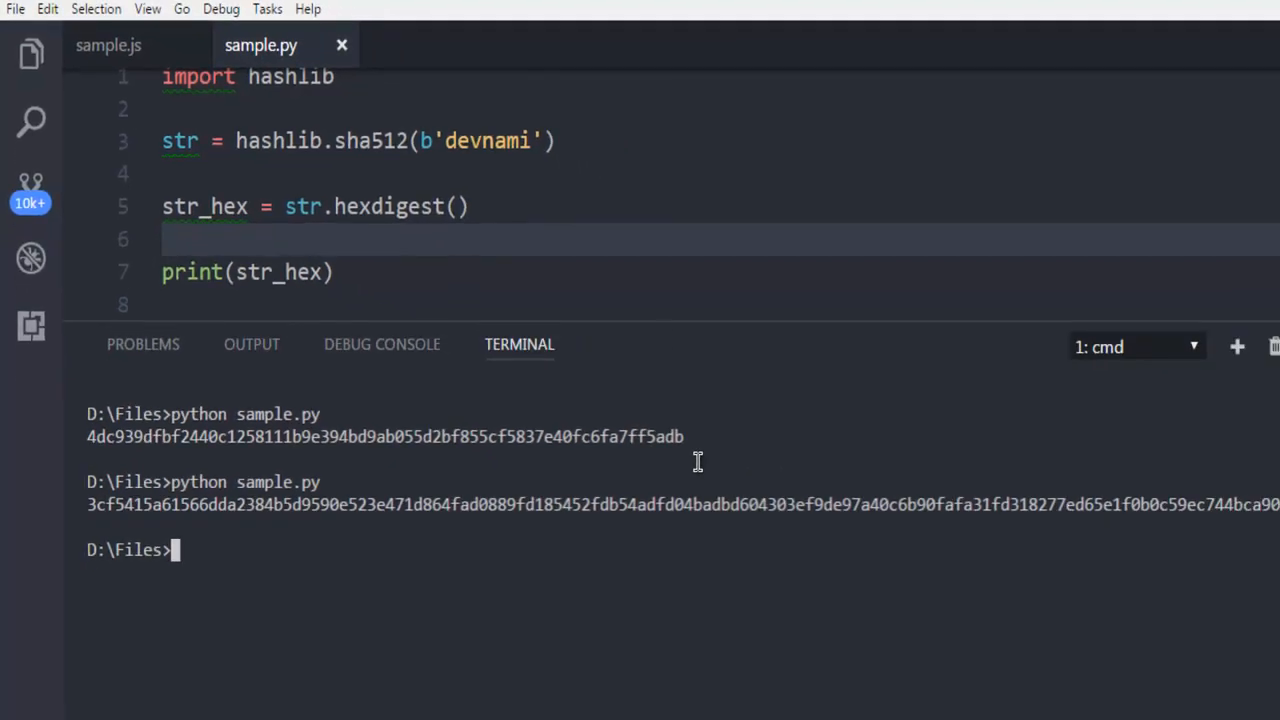
pyautogui.moveTo(453, 178)
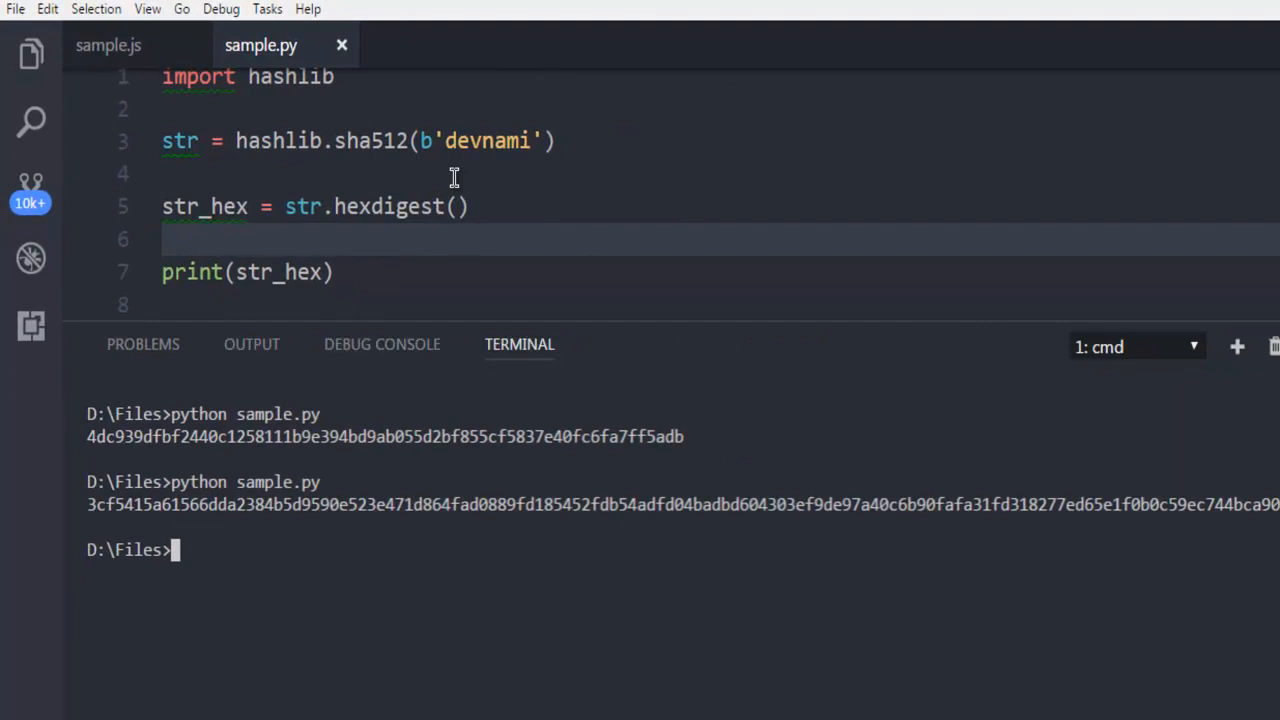
pyautogui.moveTo(380, 141)
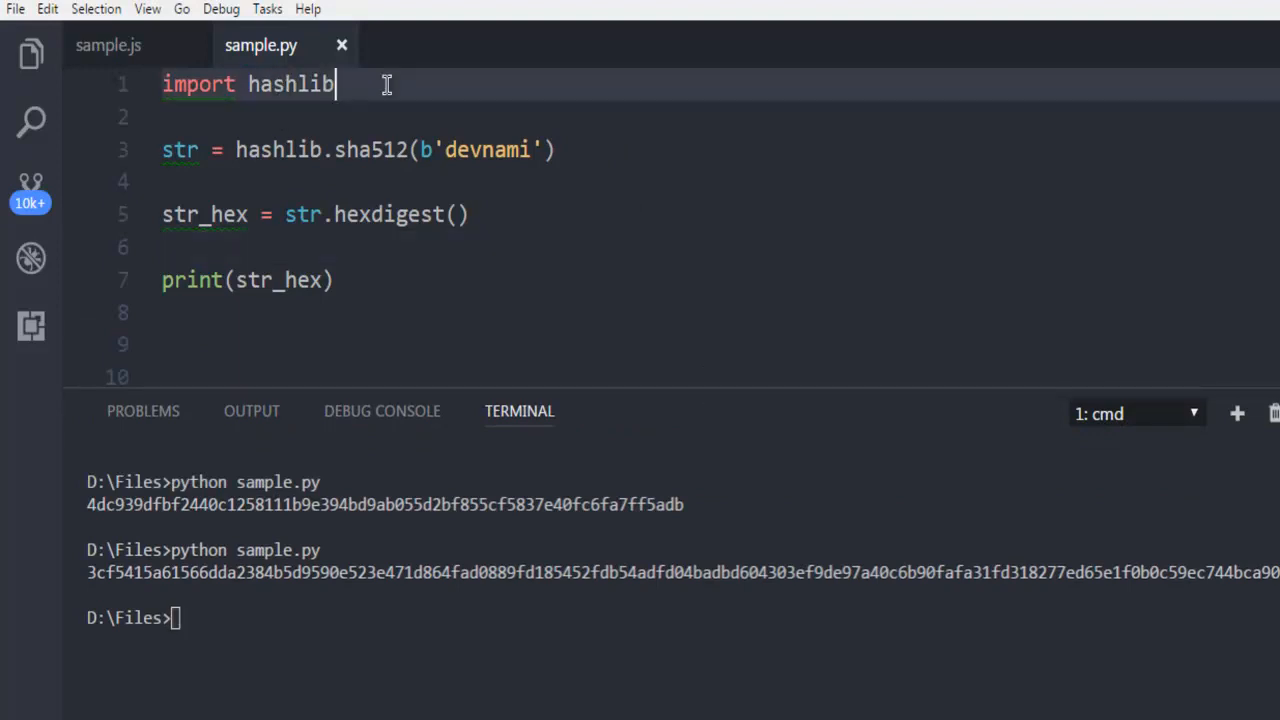
pyautogui.moveTo(320, 140)
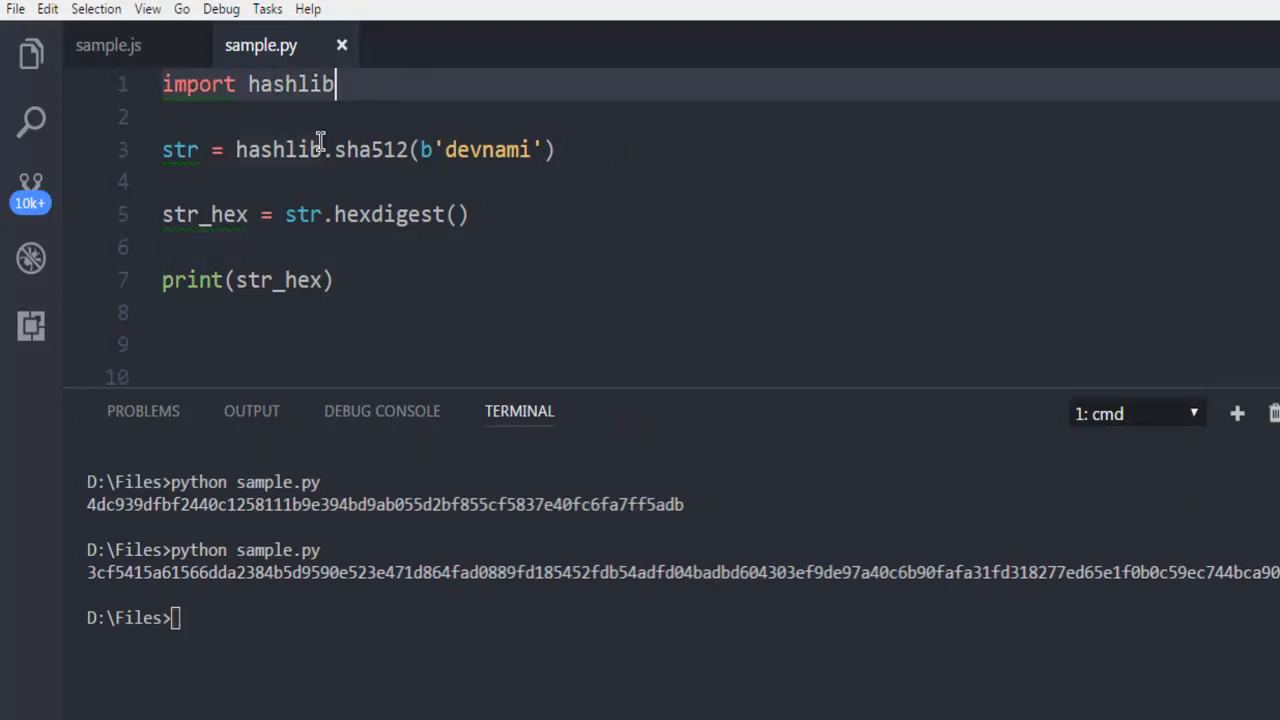
pyautogui.doubleClick(180, 149)
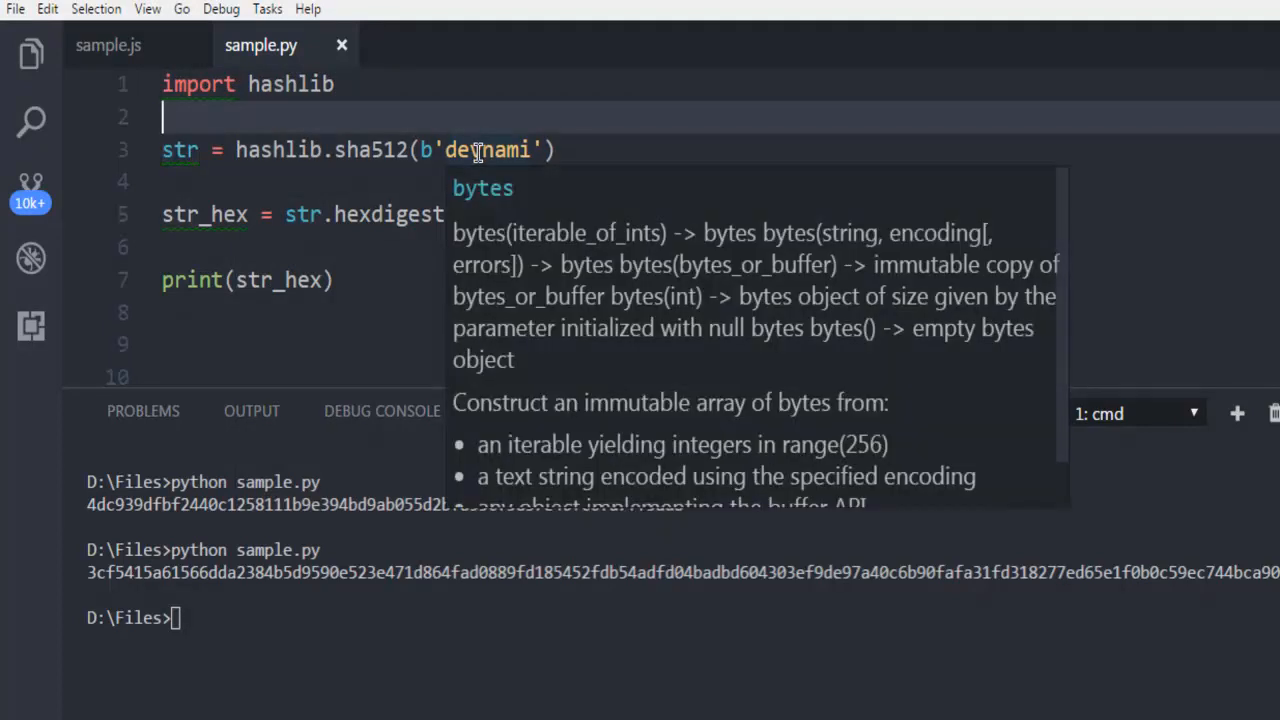
pyautogui.moveTo(445, 150)
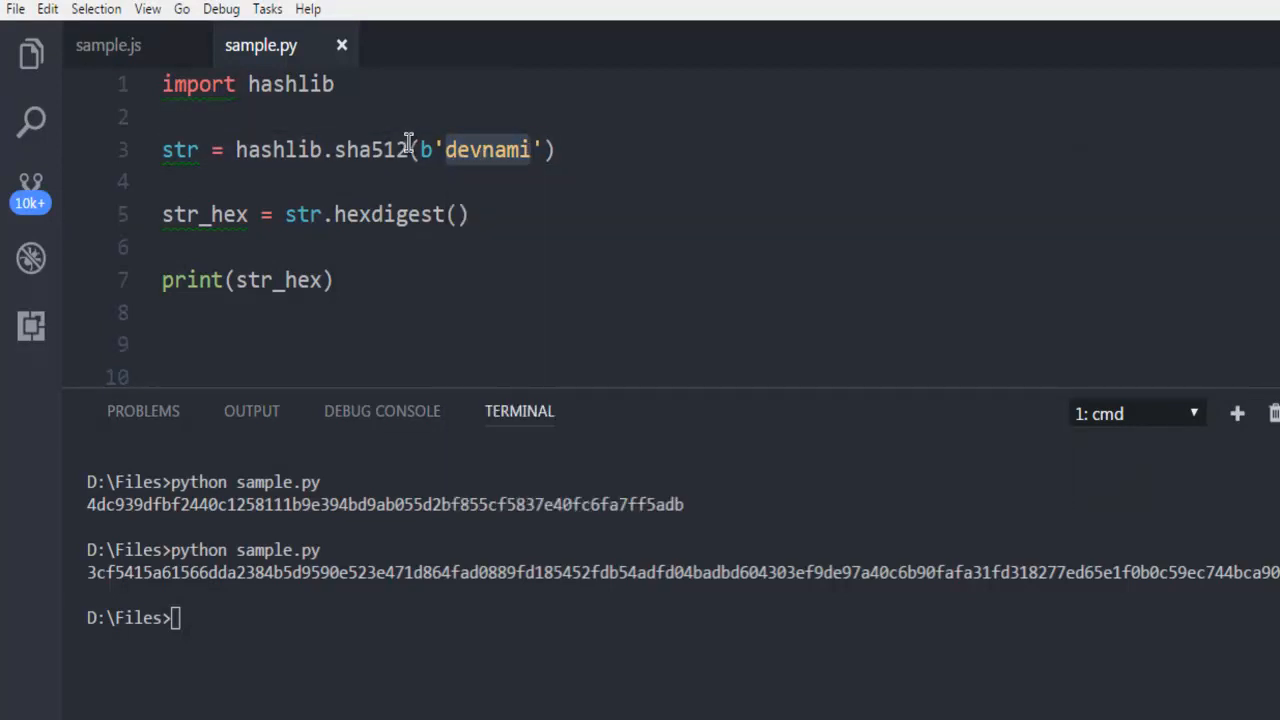
pyautogui.moveTo(619, 148)
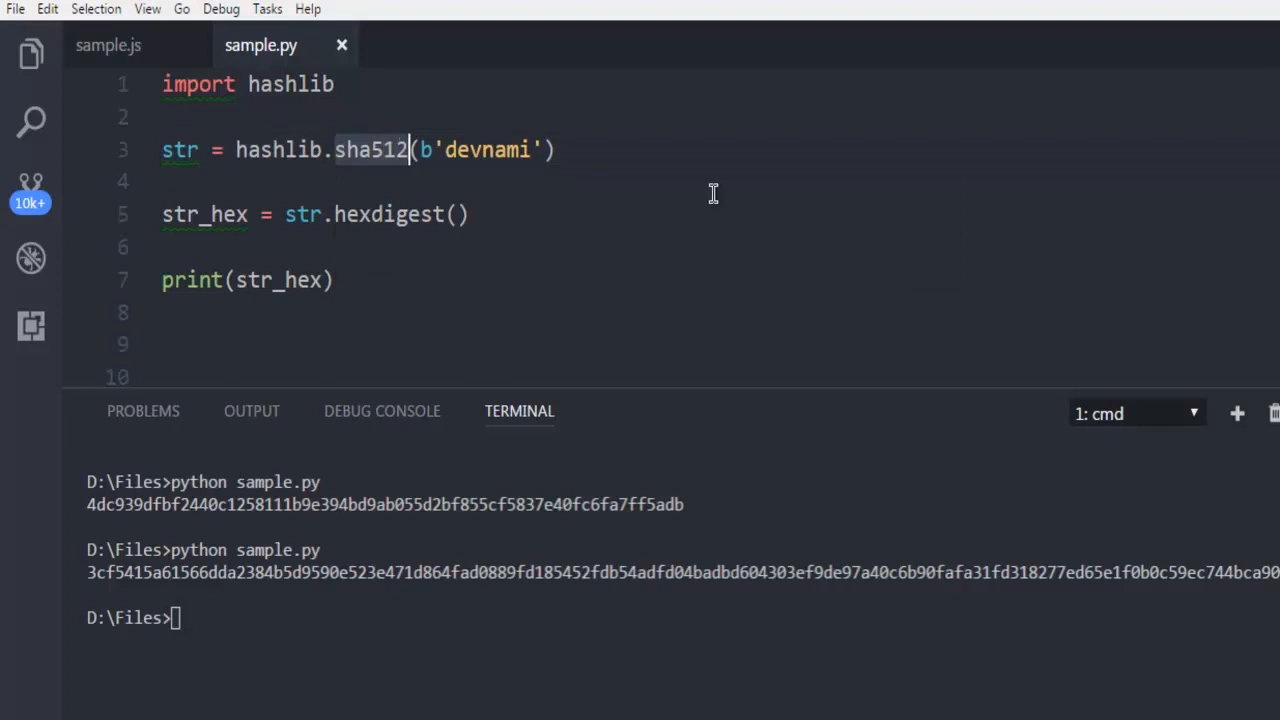
pyautogui.moveTo(381, 150)
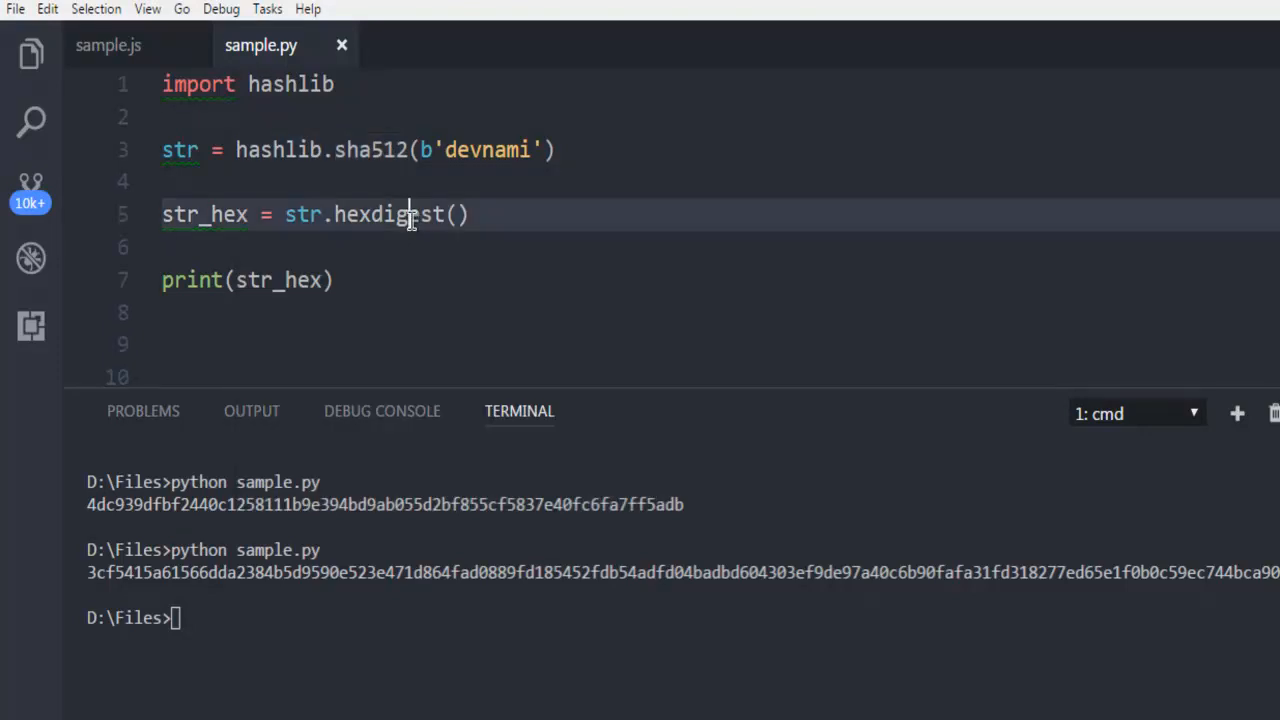
pyautogui.moveTo(358, 144)
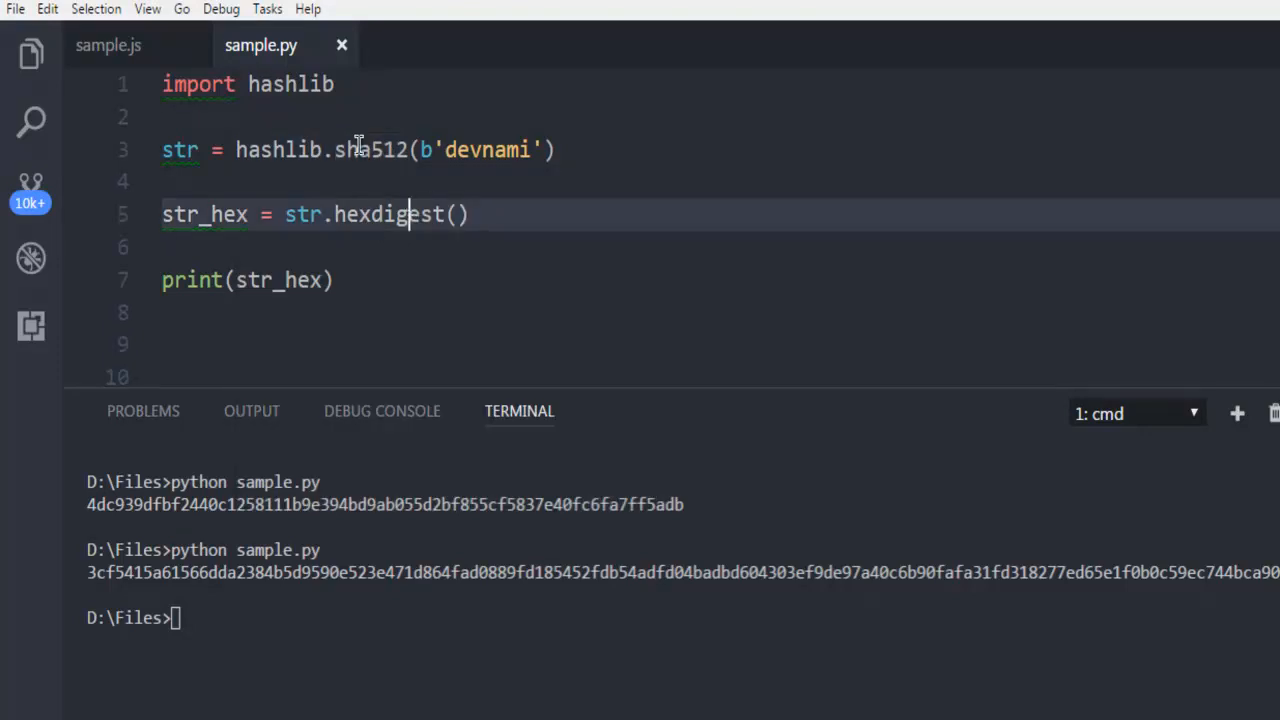
pyautogui.moveTo(418, 228)
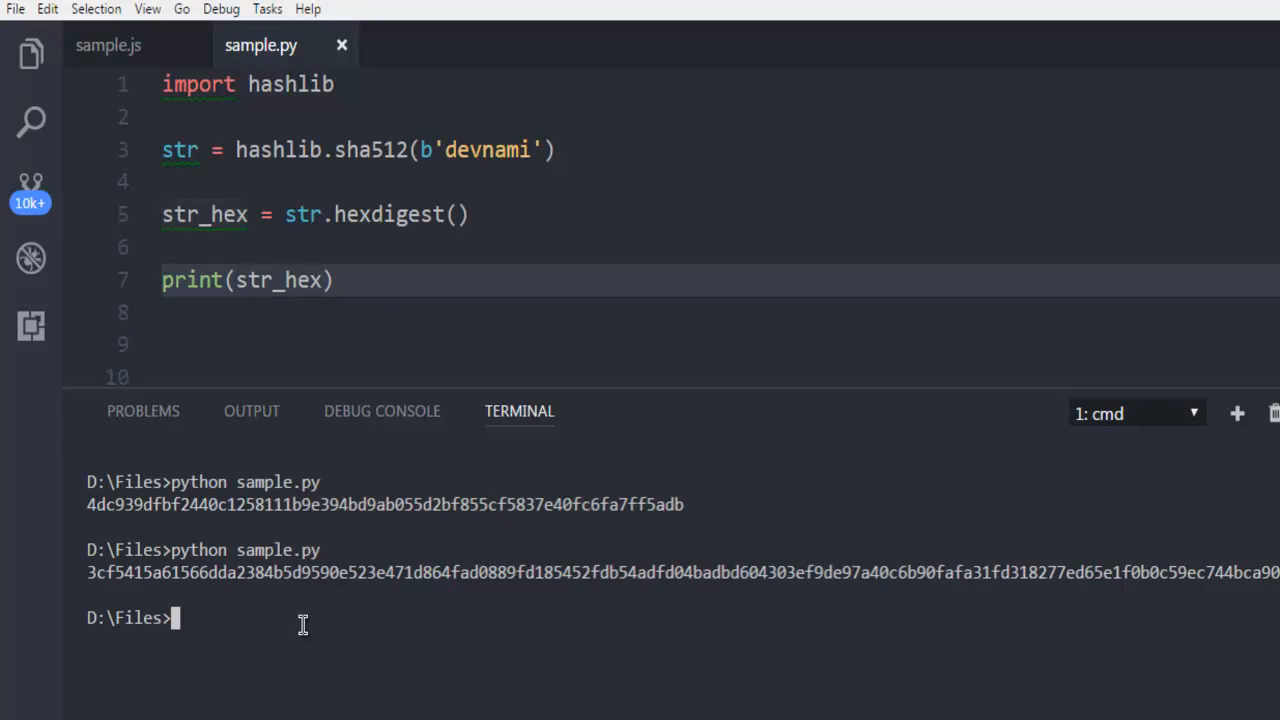
pyautogui.moveTo(634, 230)
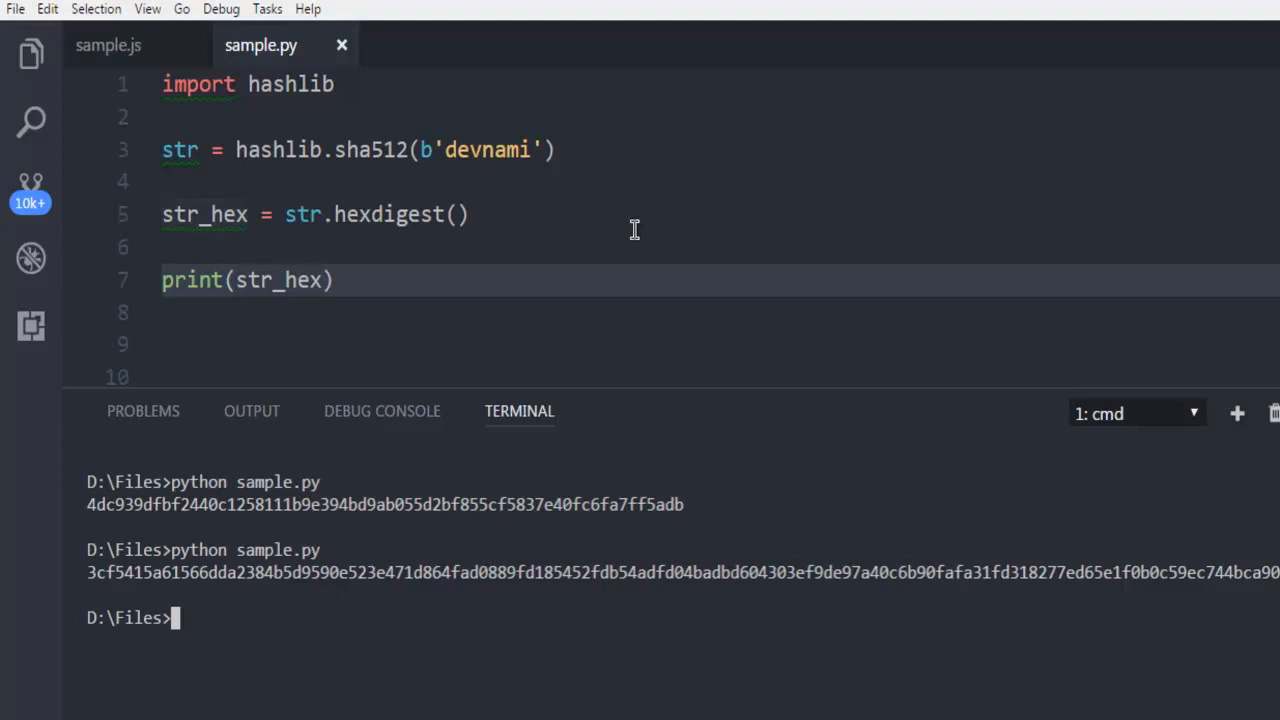